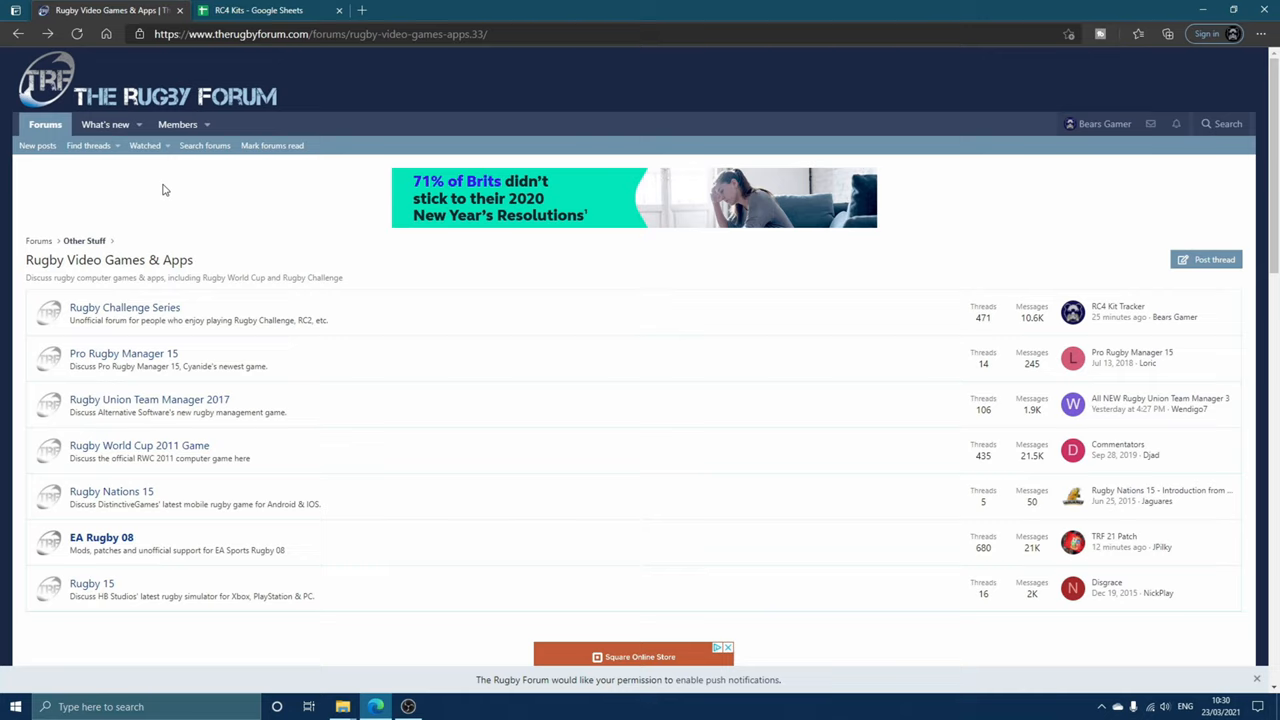
pyautogui.moveTo(265, 202)
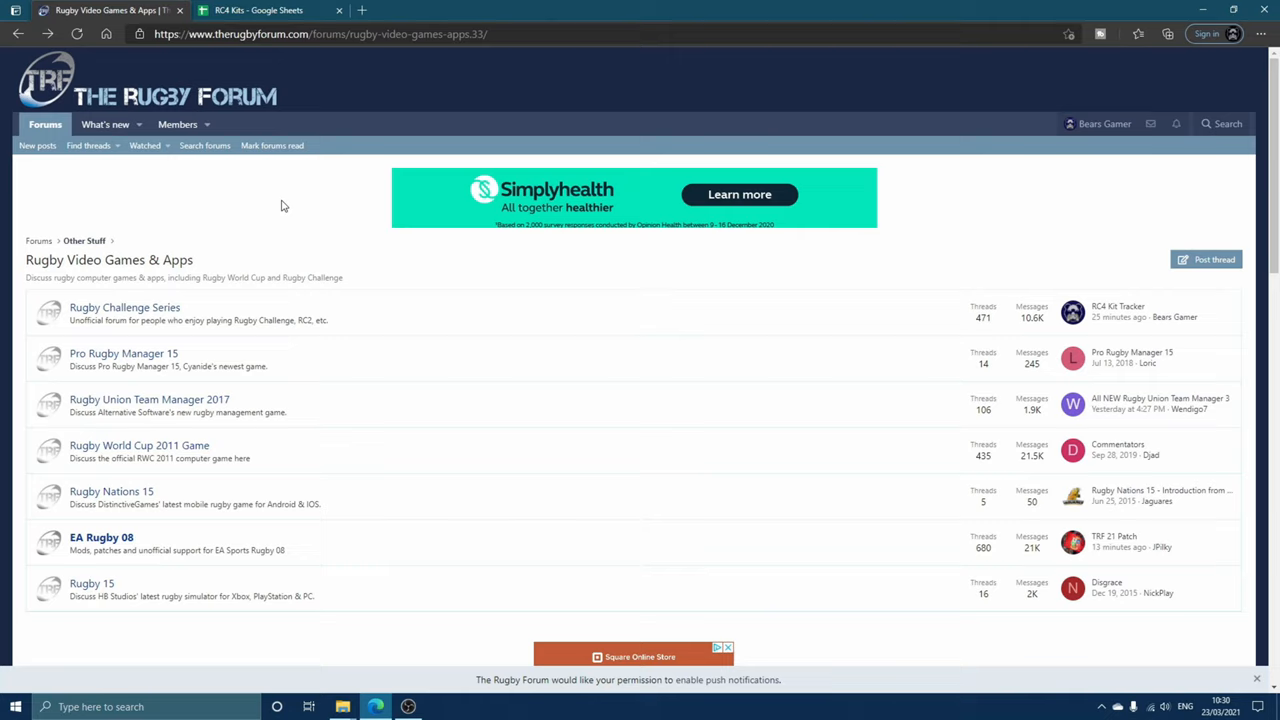
pyautogui.moveTo(270, 10)
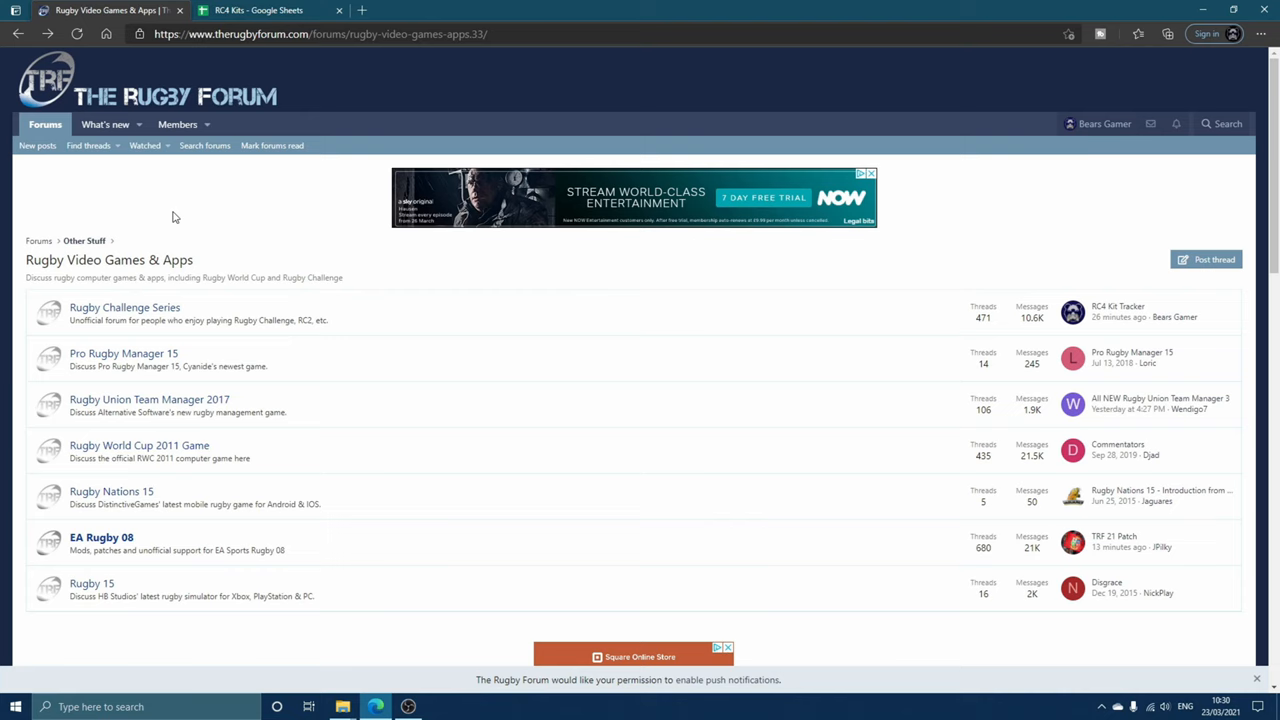
# Step: Review the Top 14 club kits in the RC4 Kits spreadsheet, then enter the Rugby Challenge Series forum
pyautogui.click(258, 10)
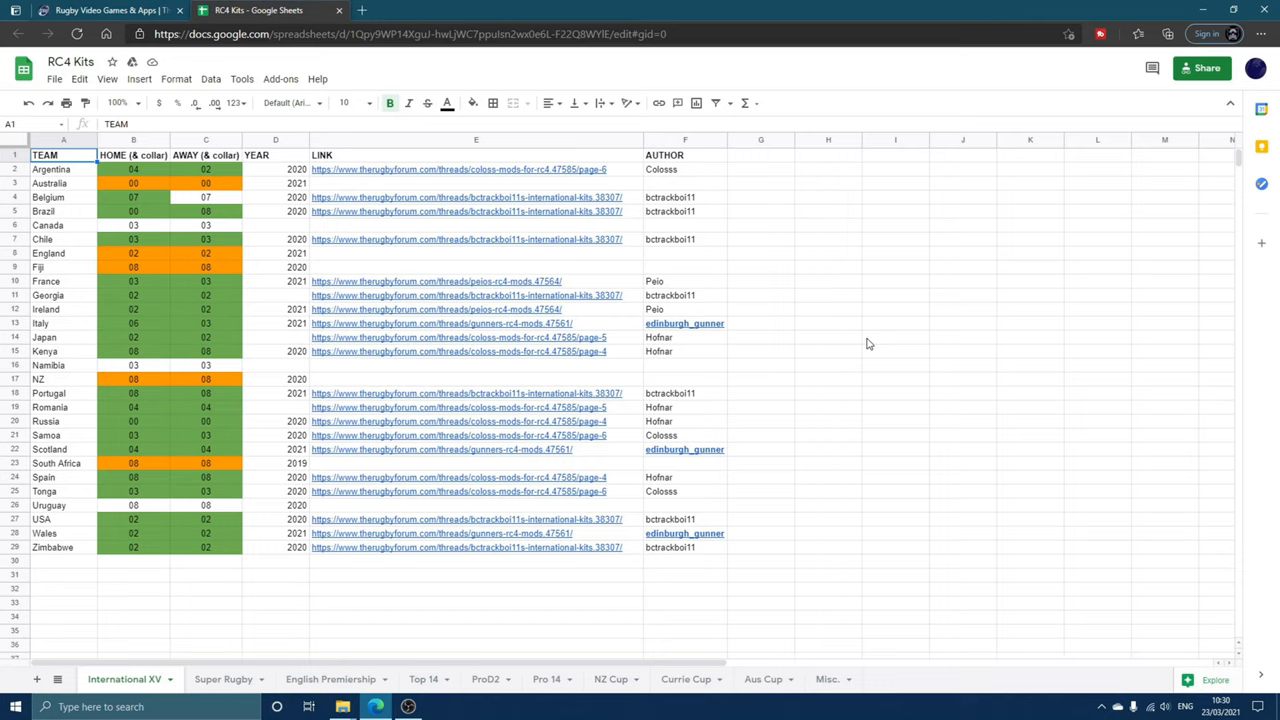
pyautogui.moveTo(877, 365)
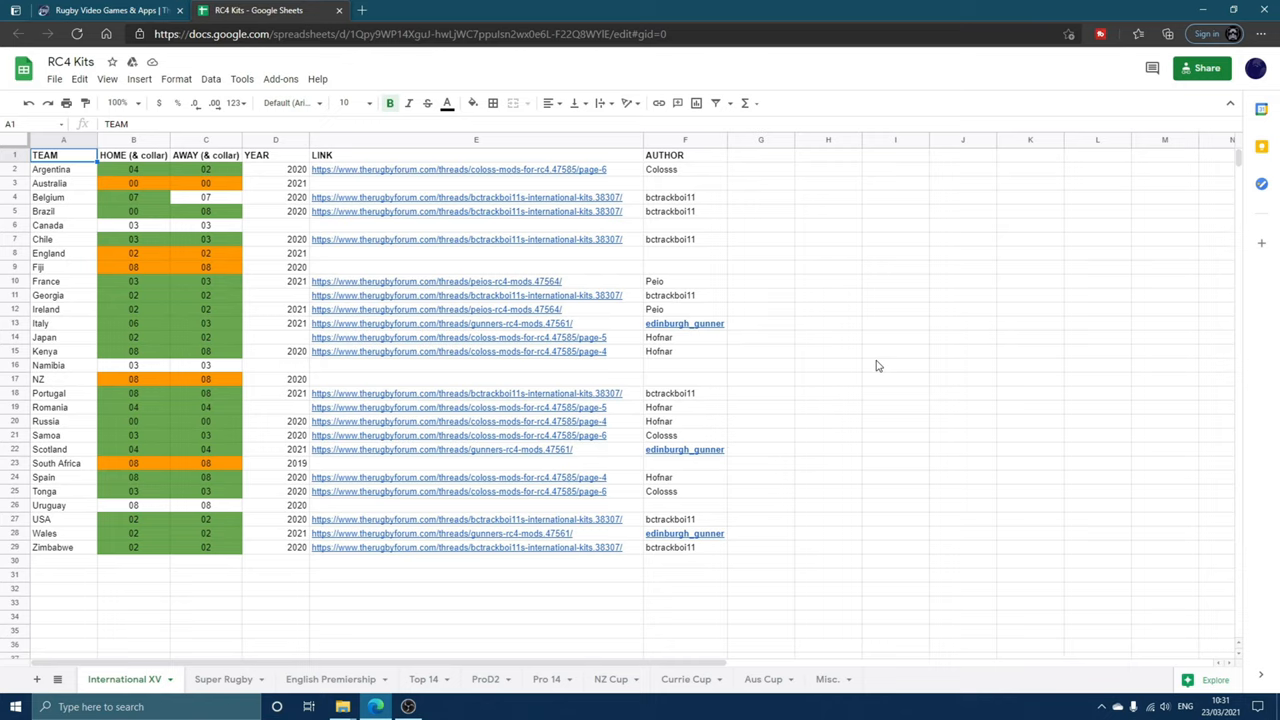
pyautogui.moveTo(706, 180)
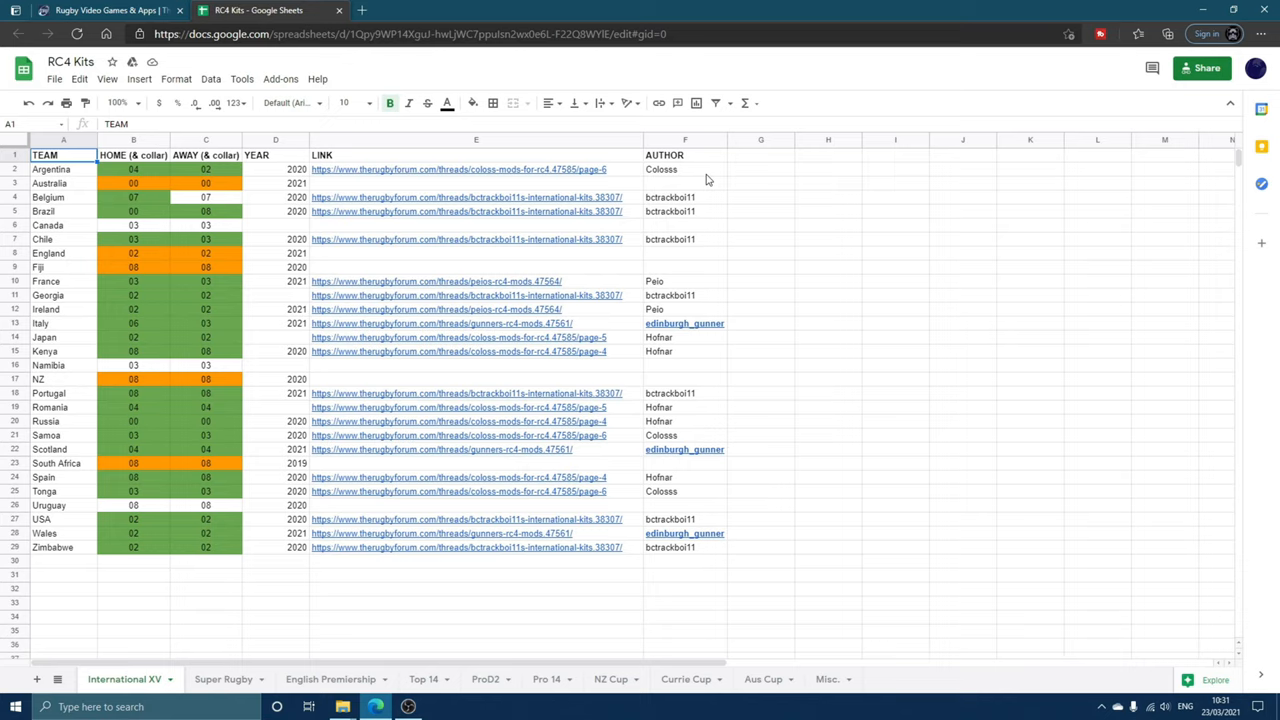
pyautogui.moveTo(677, 286)
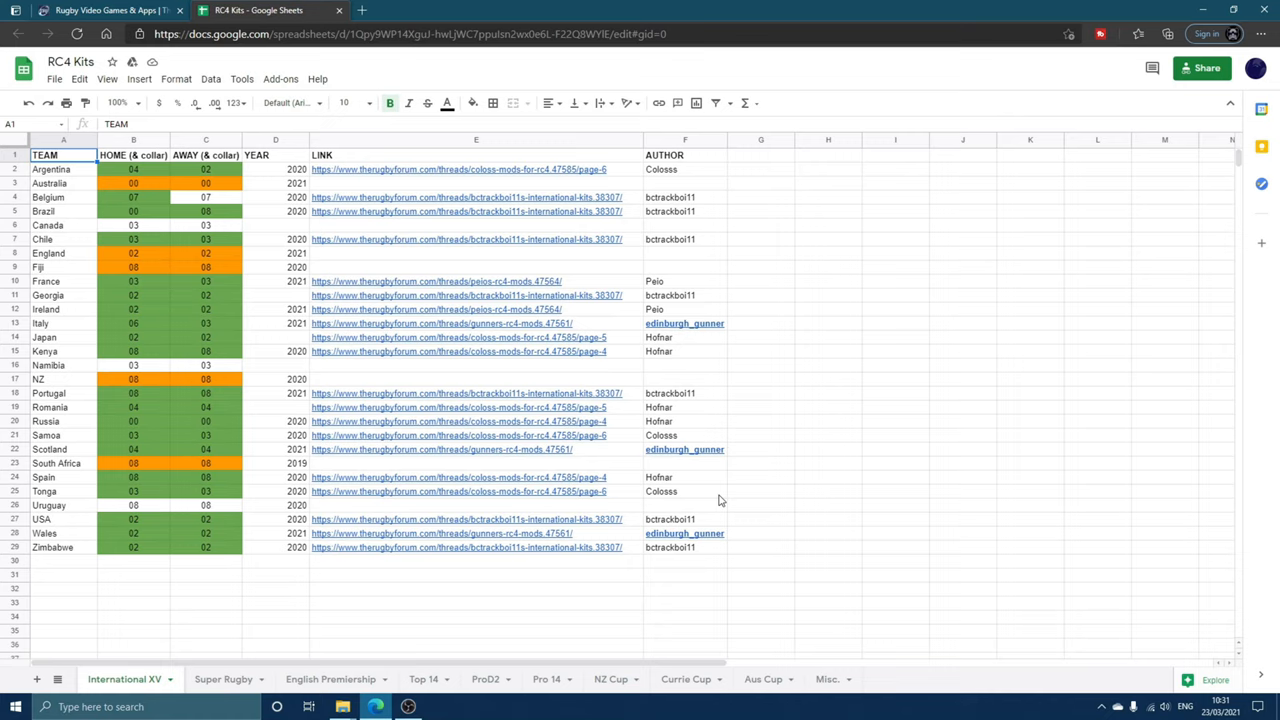
pyautogui.moveTo(467, 211)
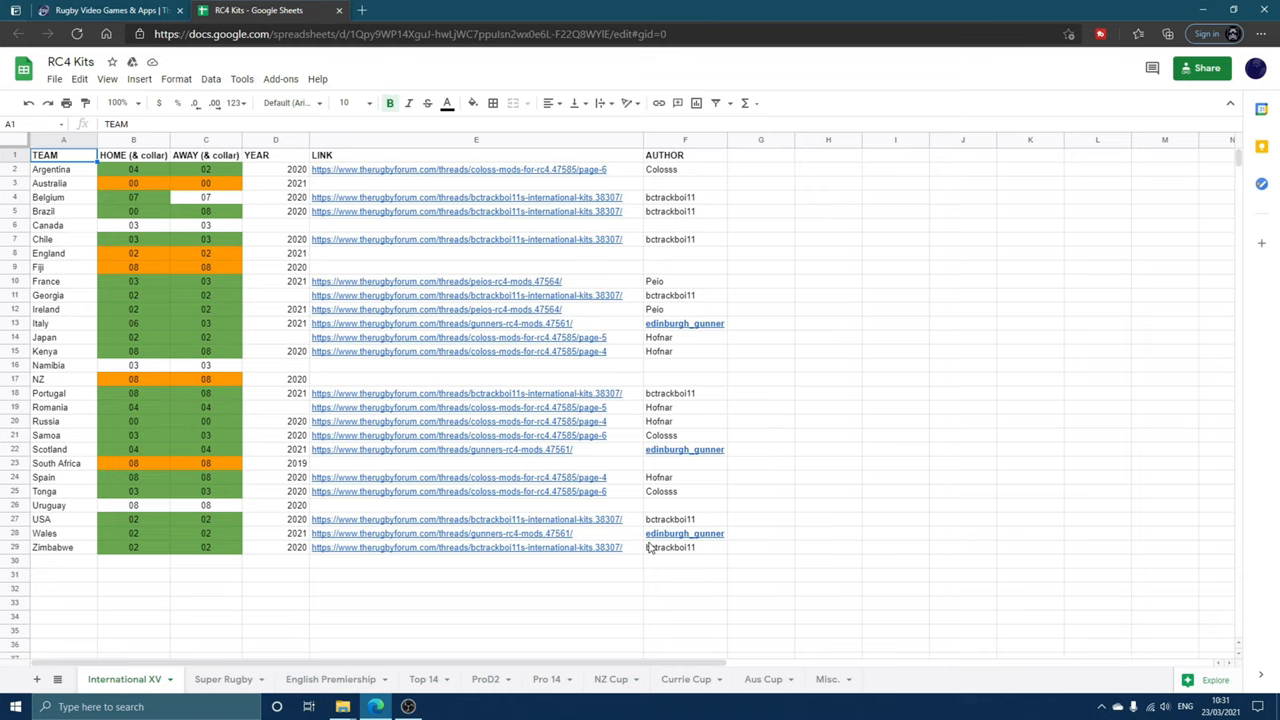
pyautogui.click(423, 679)
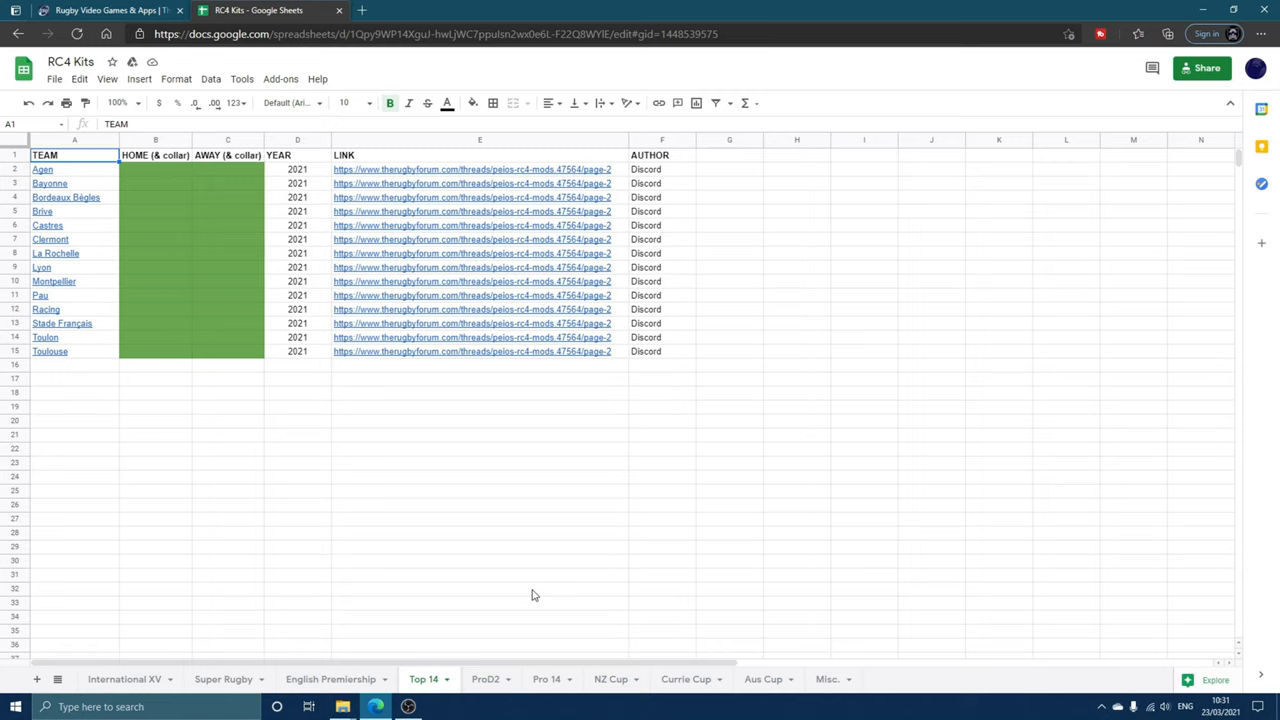
pyautogui.click(100, 10)
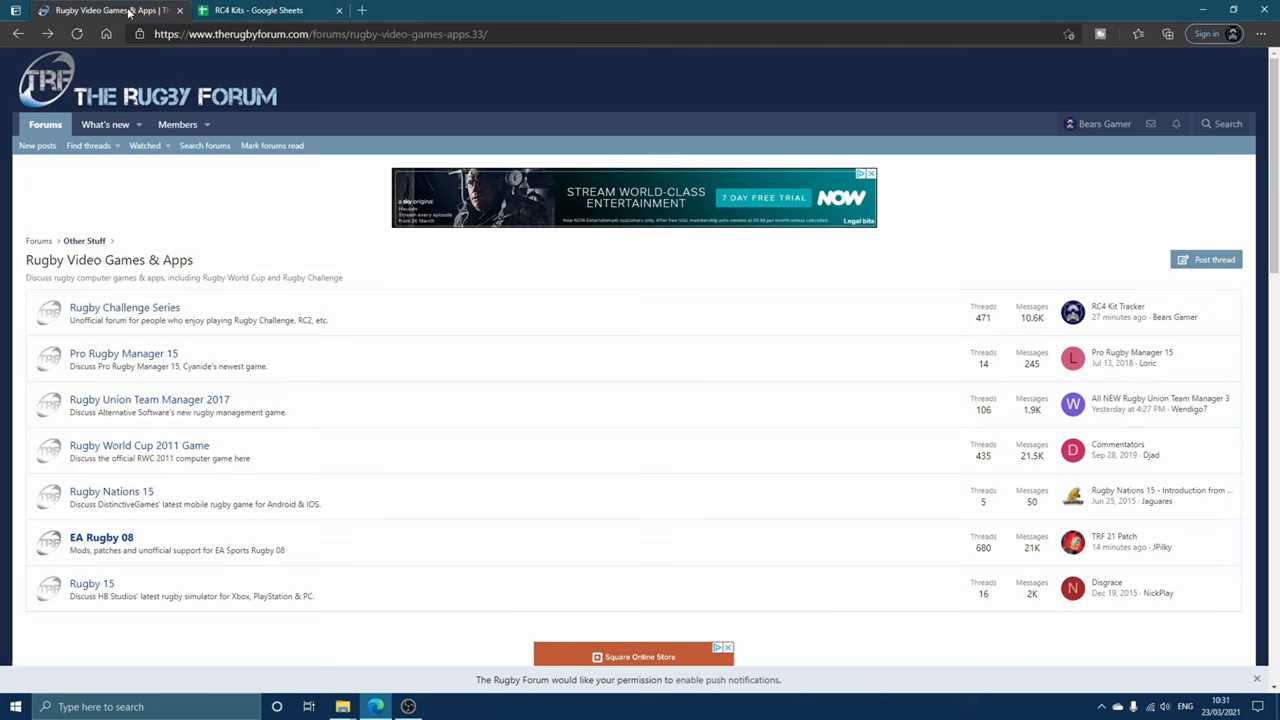
pyautogui.moveTo(275, 224)
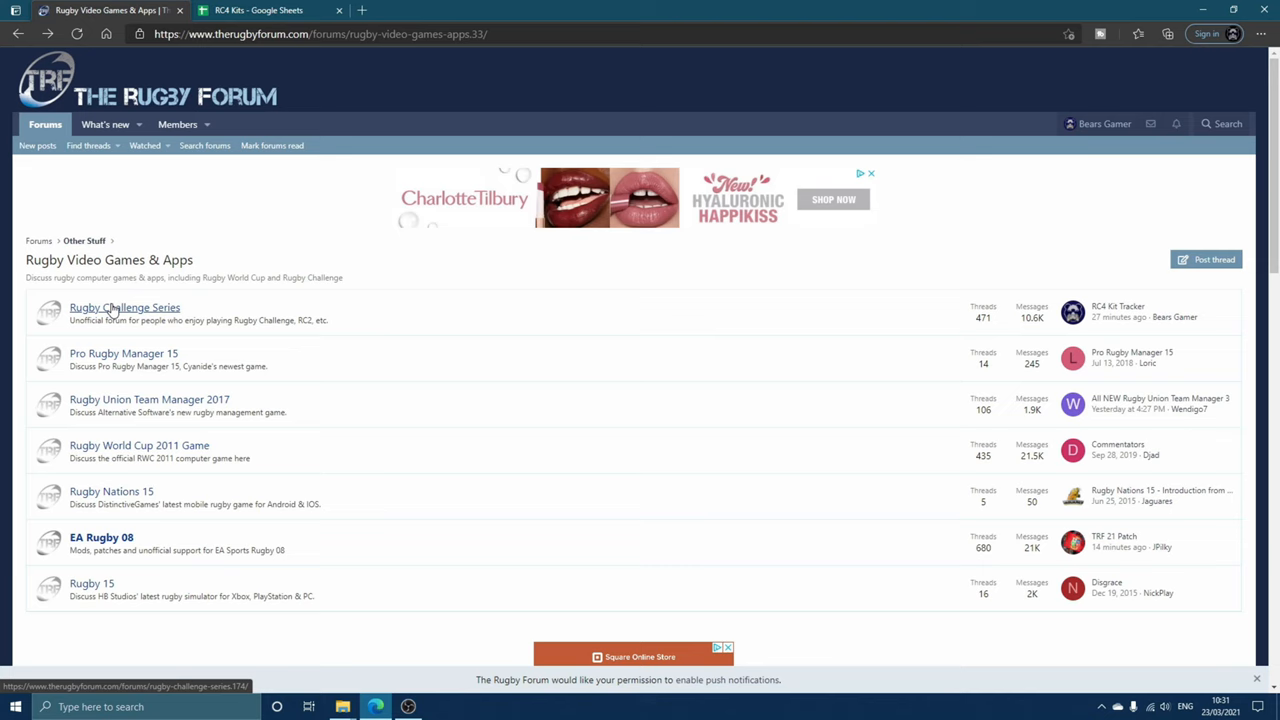
pyautogui.click(124, 307)
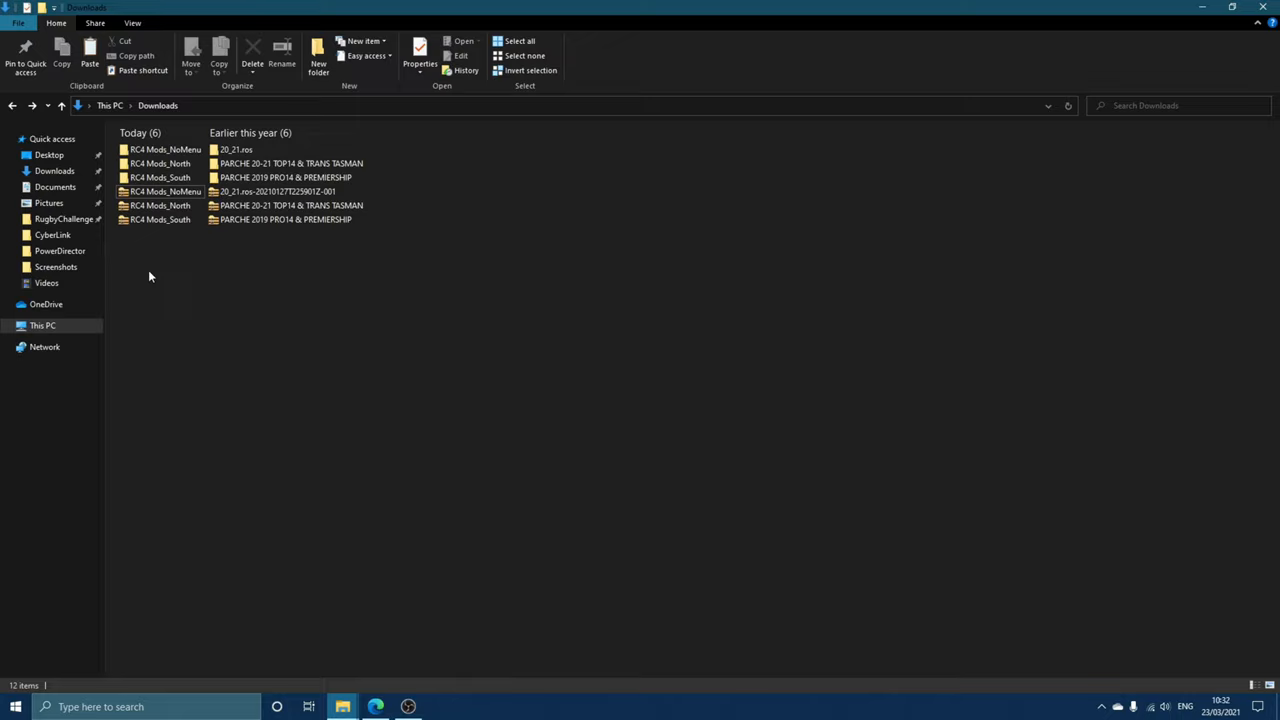
pyautogui.click(160, 191)
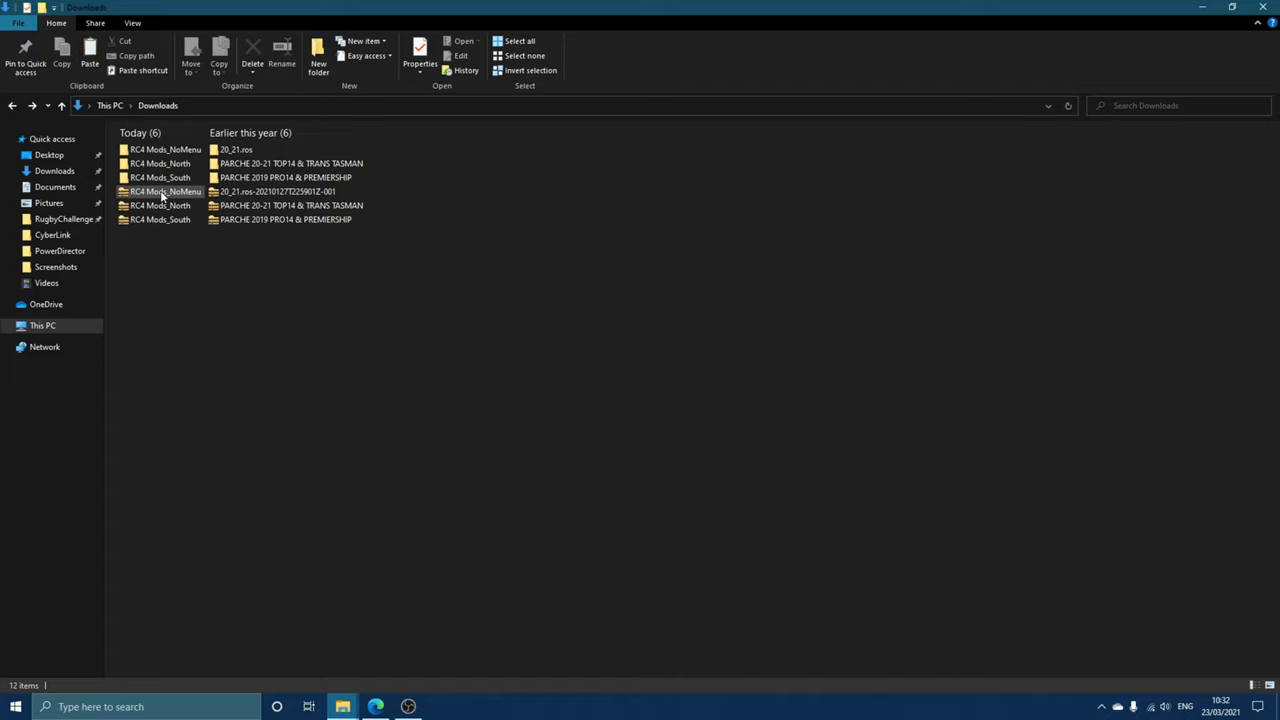
pyautogui.moveTo(160, 191)
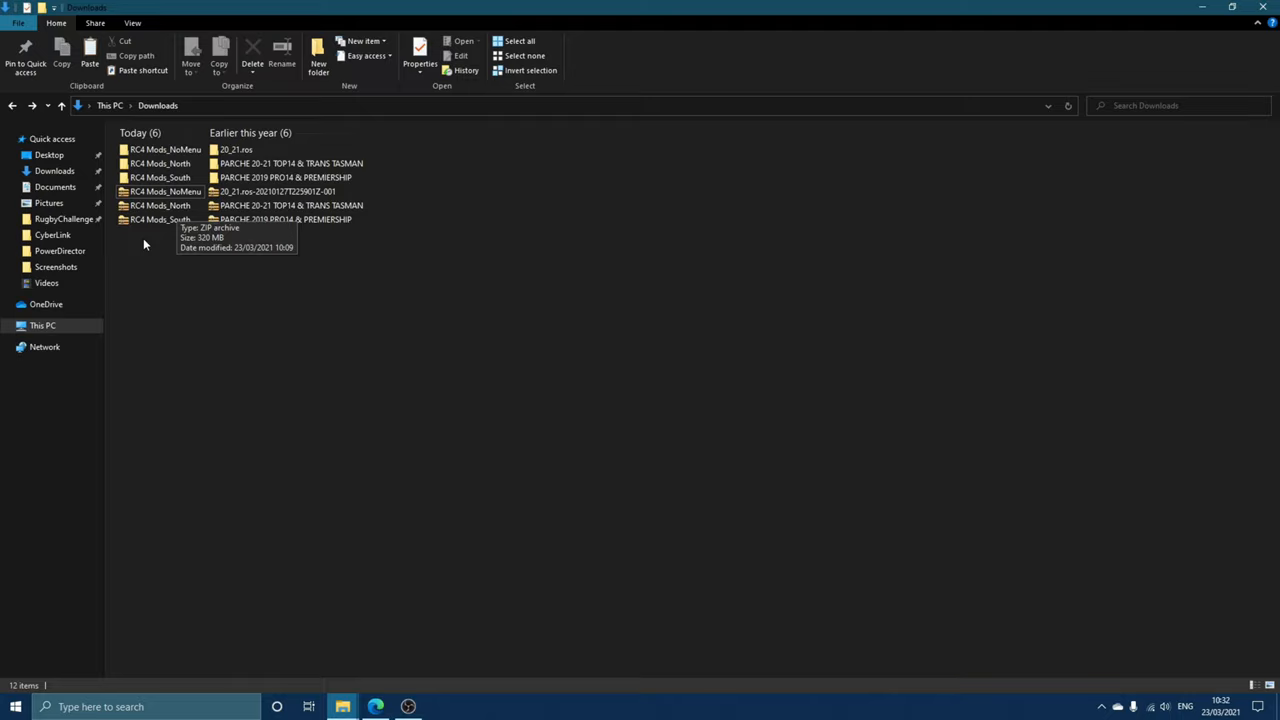
pyautogui.moveTo(186, 334)
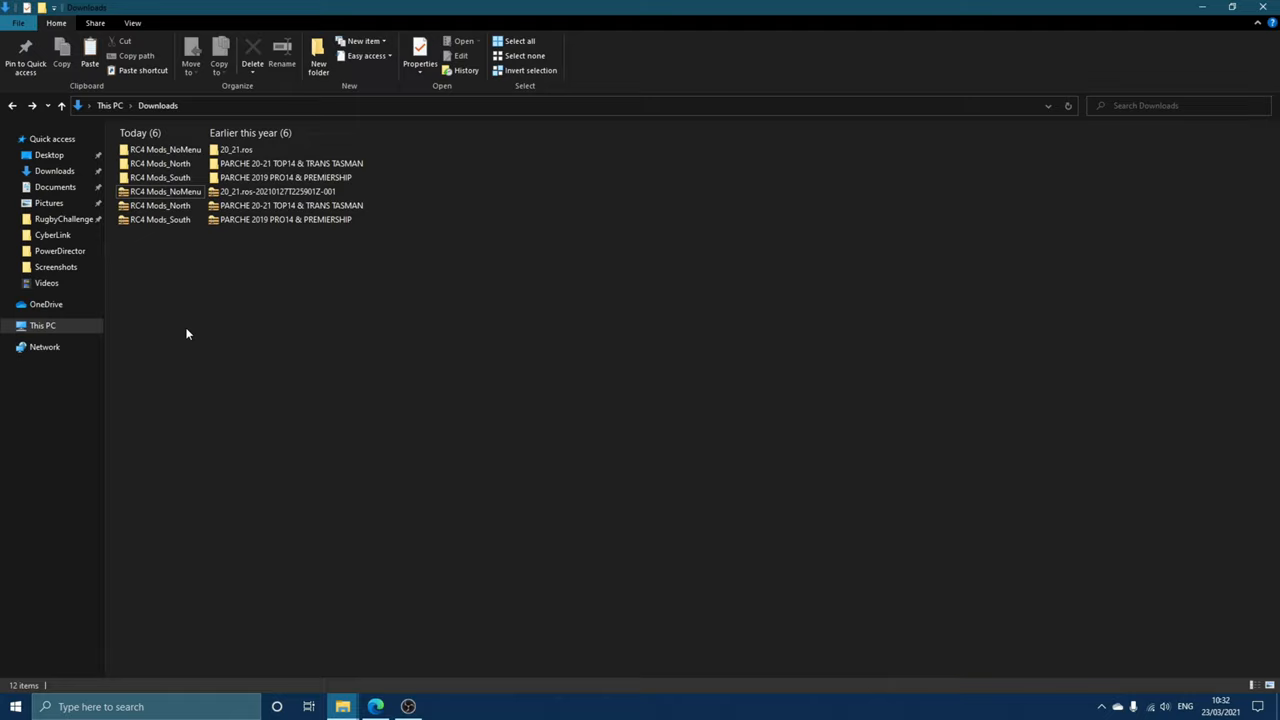
pyautogui.moveTo(222, 289)
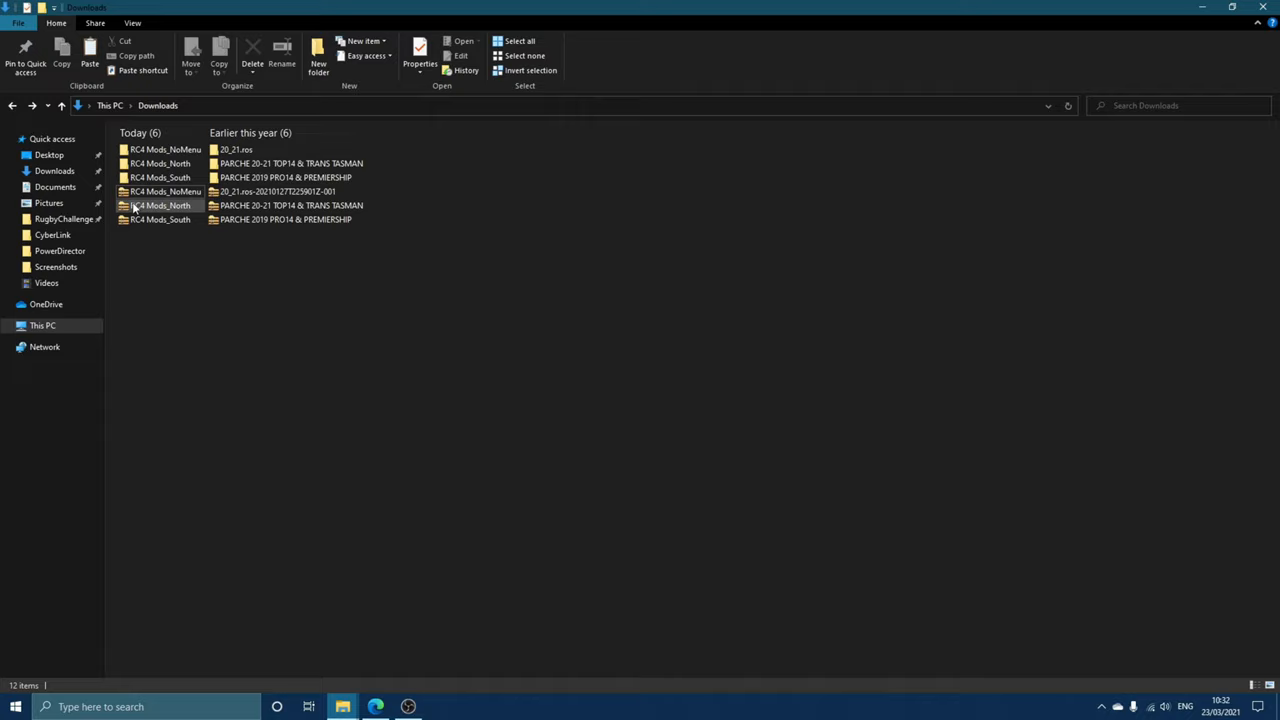
pyautogui.rightClick(160, 219)
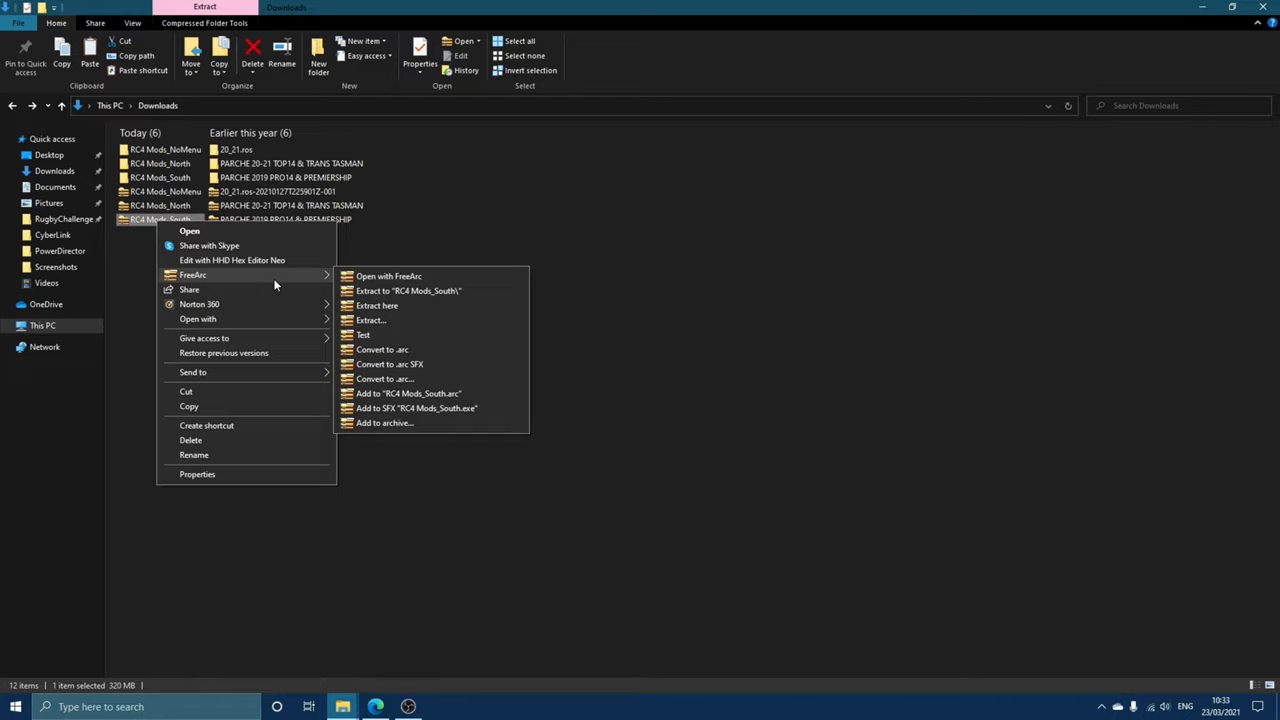
pyautogui.moveTo(436, 290)
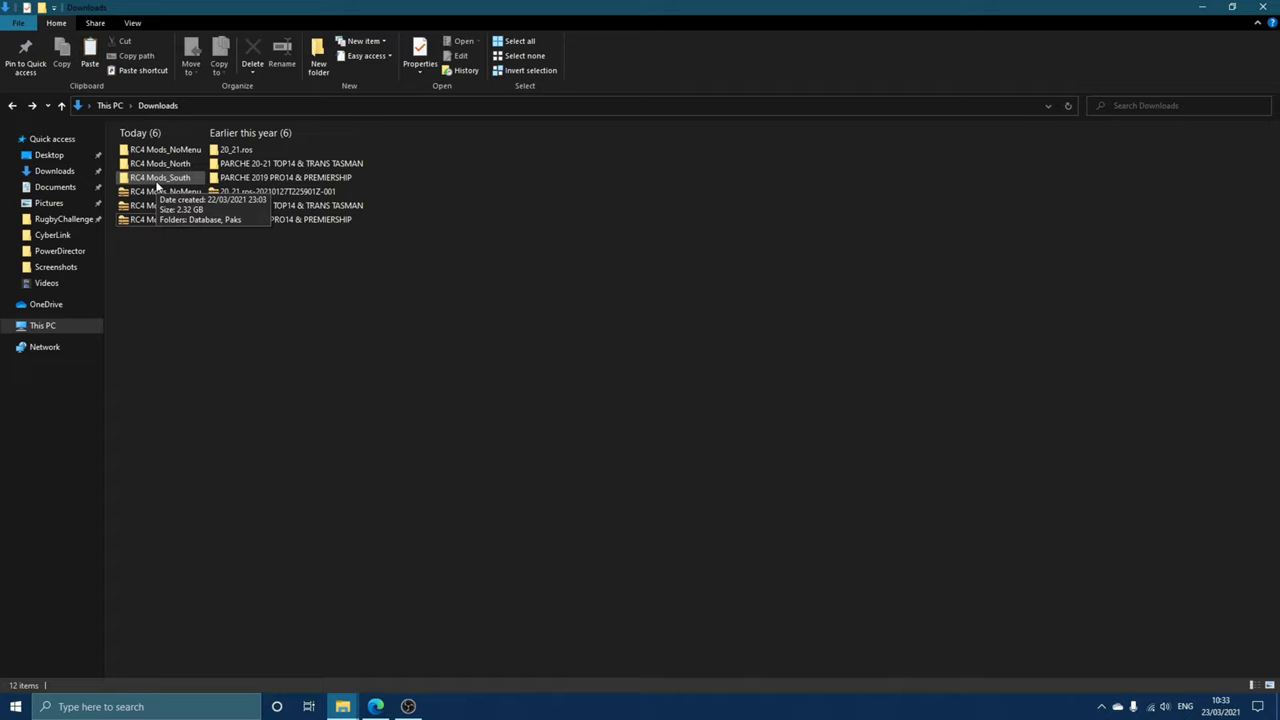
# Step: Open RC4 Mods_North and its Database folder containing the custom0 file
pyautogui.doubleClick(160, 163)
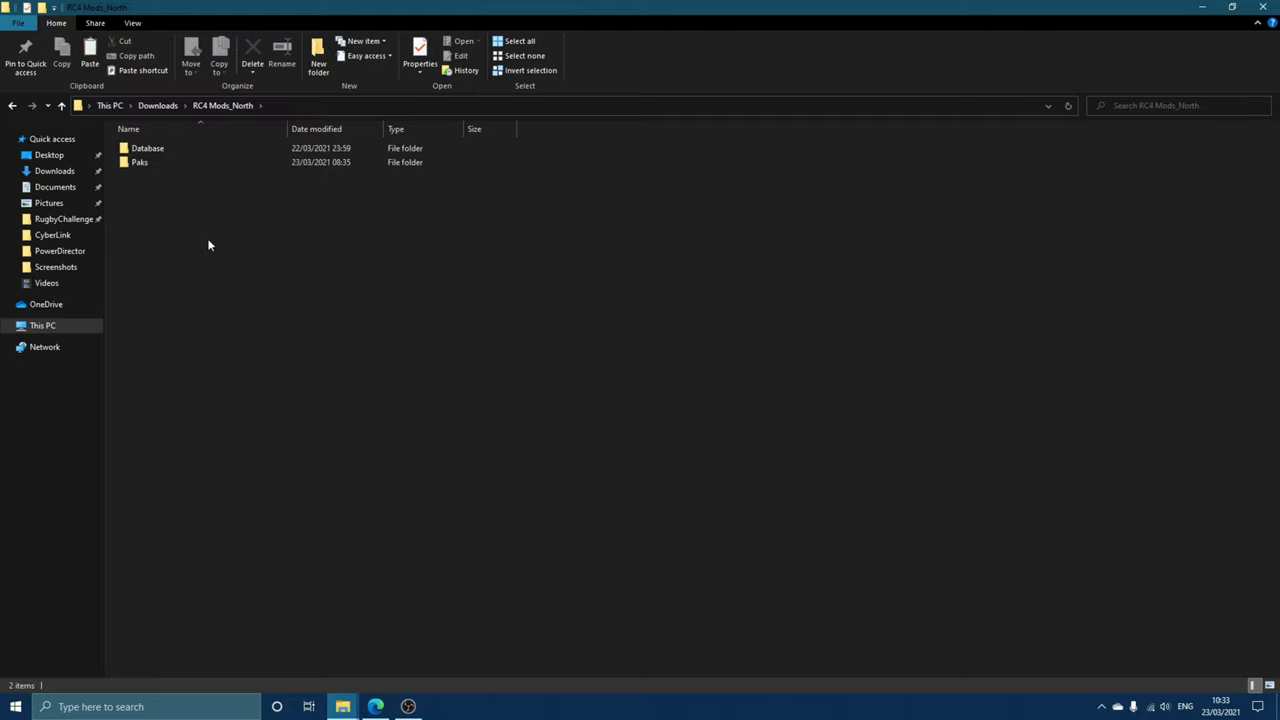
pyautogui.doubleClick(147, 148)
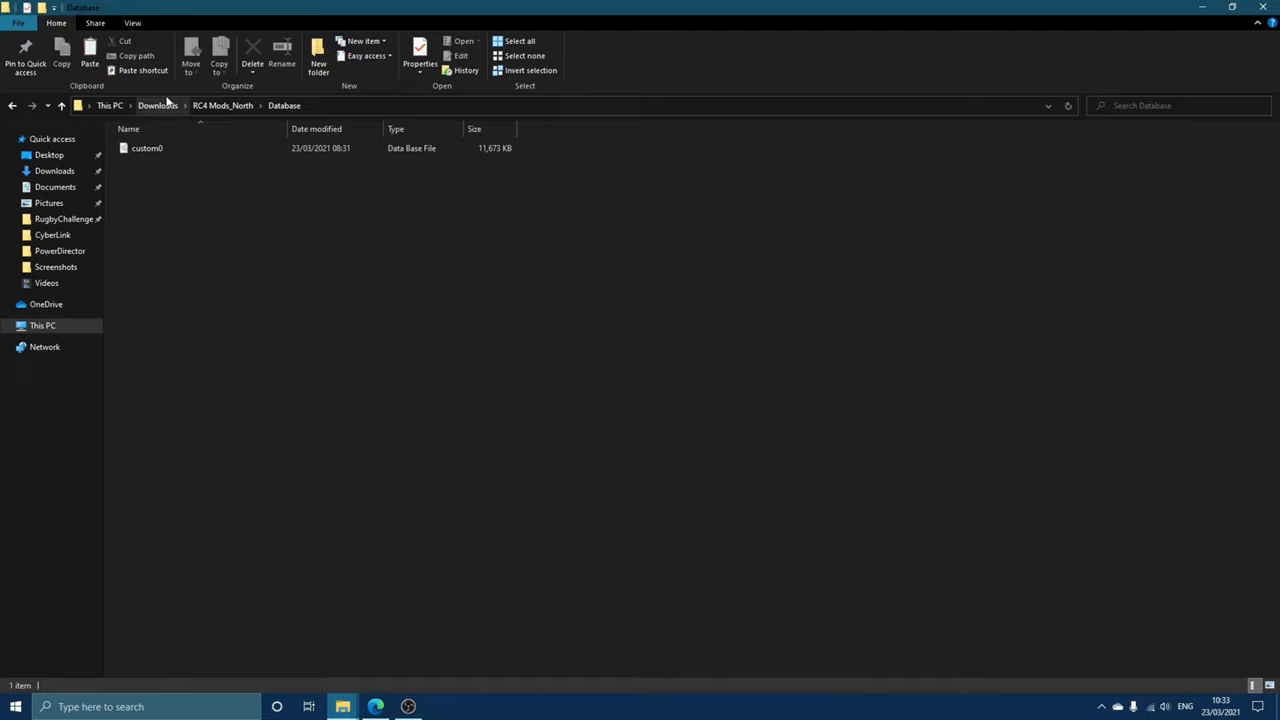
pyautogui.click(12, 105)
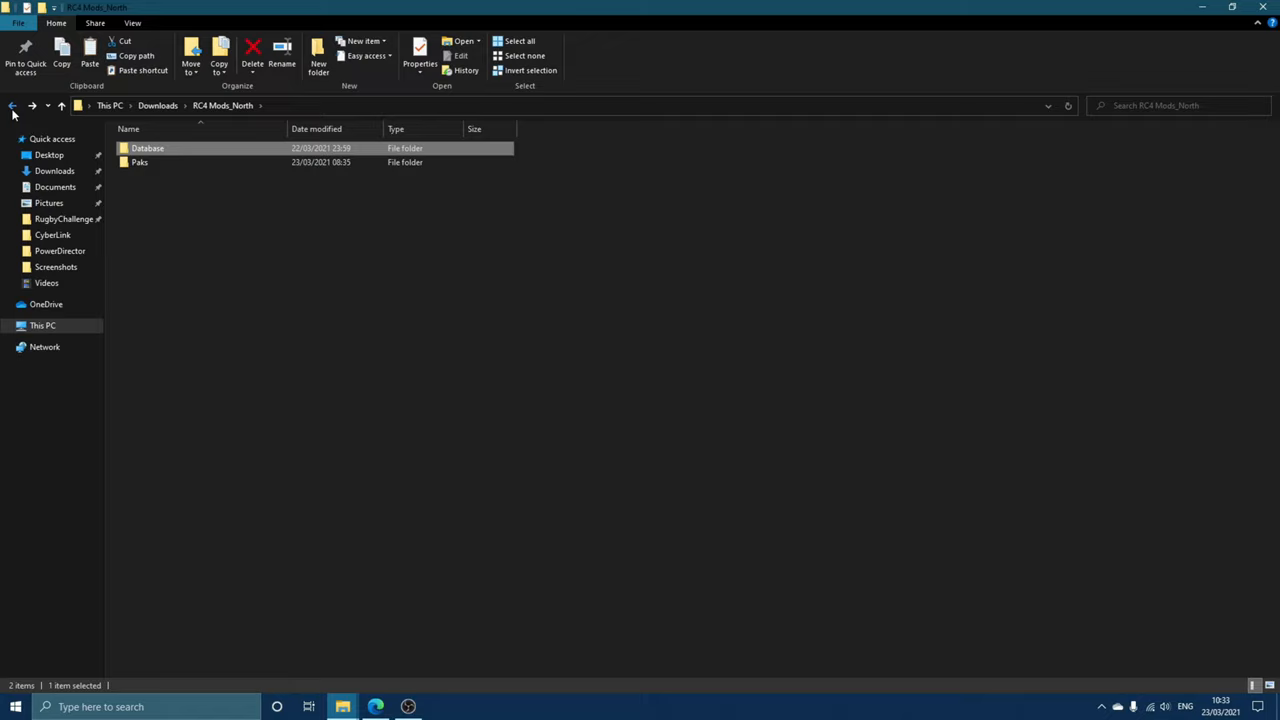
pyautogui.doubleClick(147, 148)
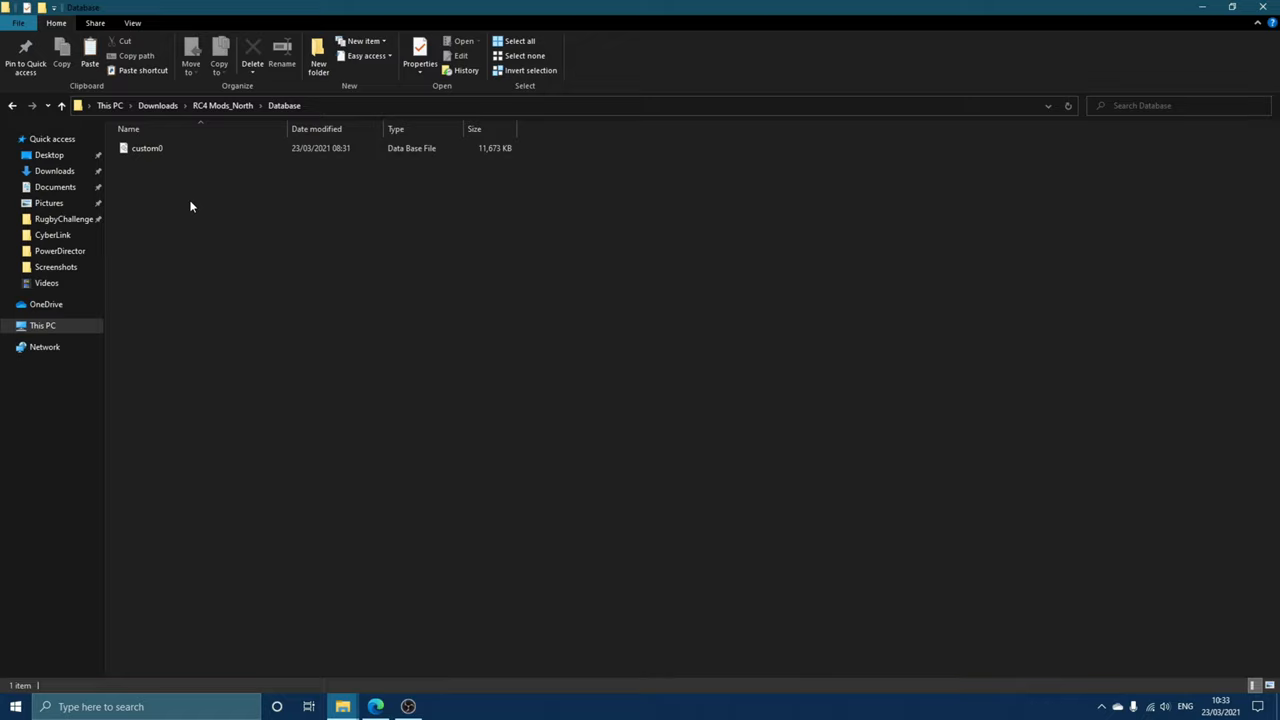
pyautogui.click(12, 105)
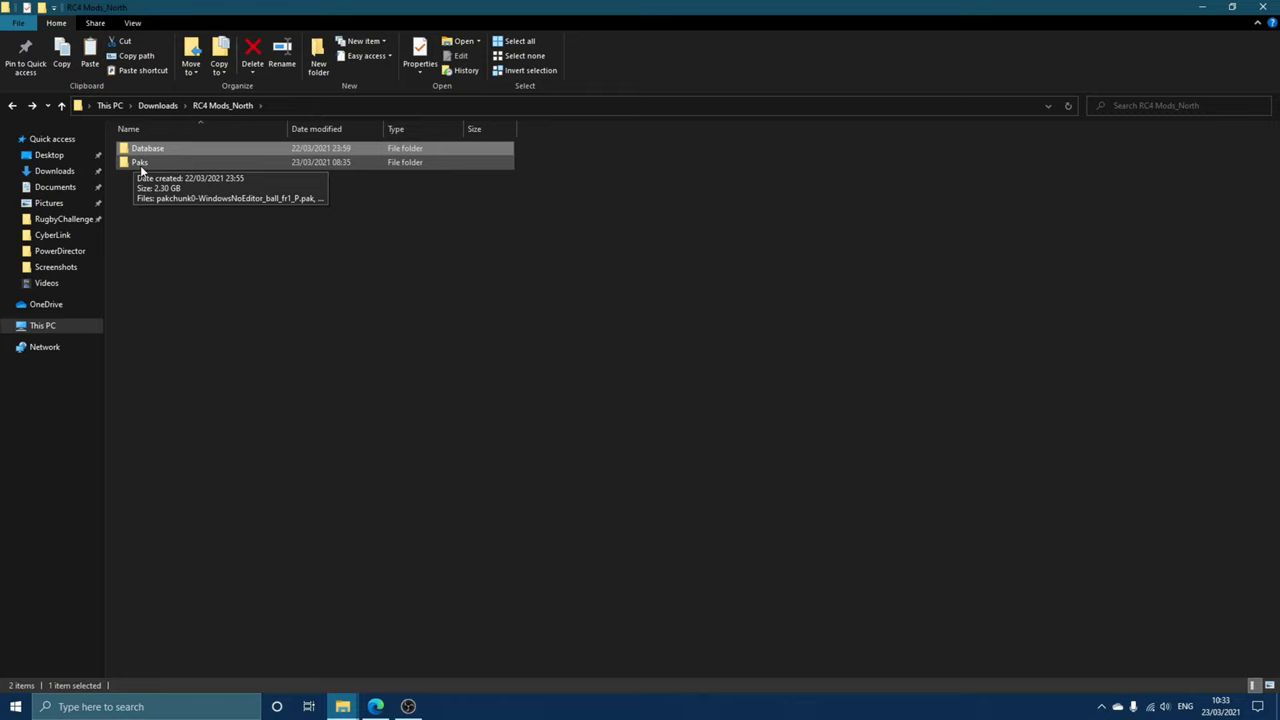
pyautogui.doubleClick(139, 162)
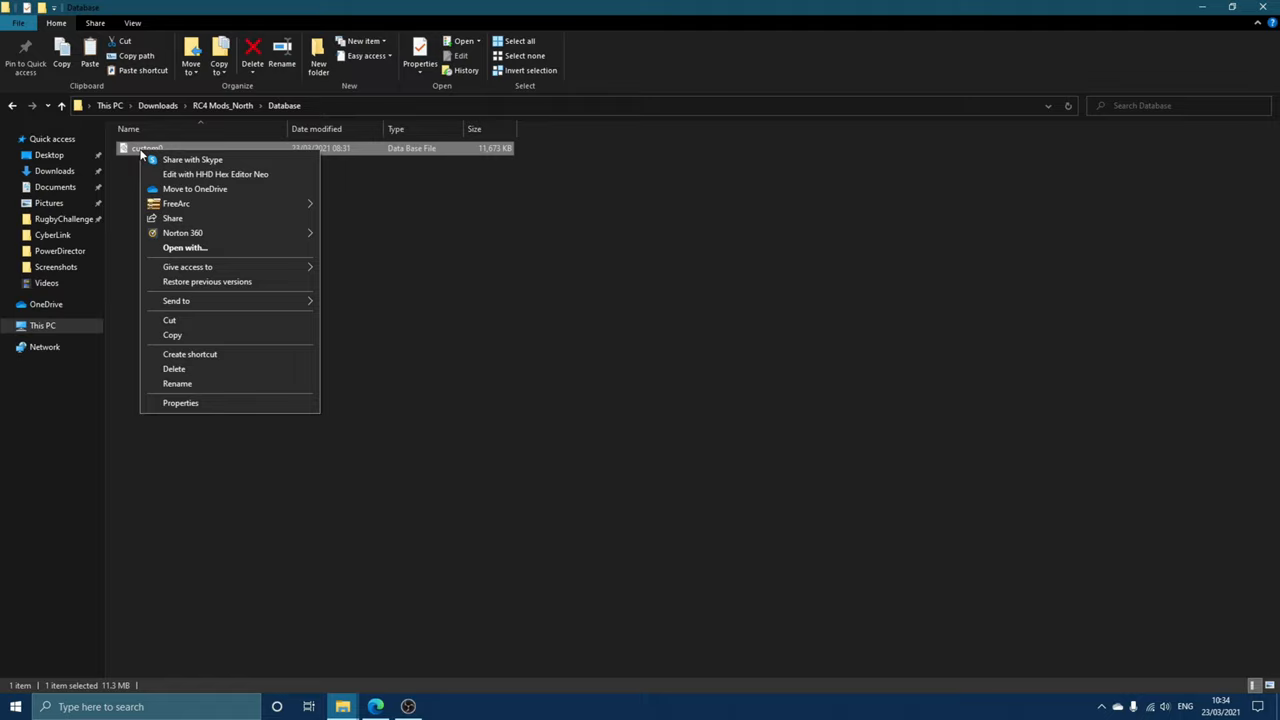
# Step: Copy custom0 into RugbyChallenge4\Saved\SaveGames under AppData\Local\WickedWitch
pyautogui.click(42, 325)
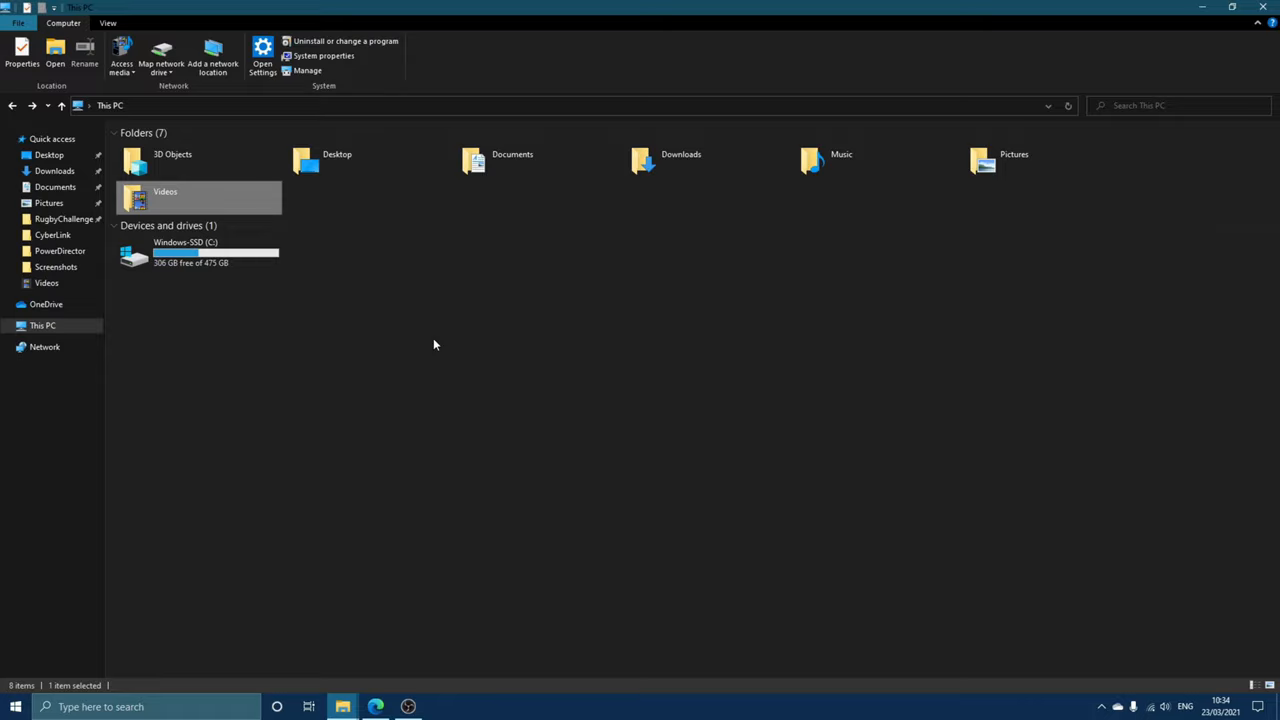
pyautogui.click(1160, 105)
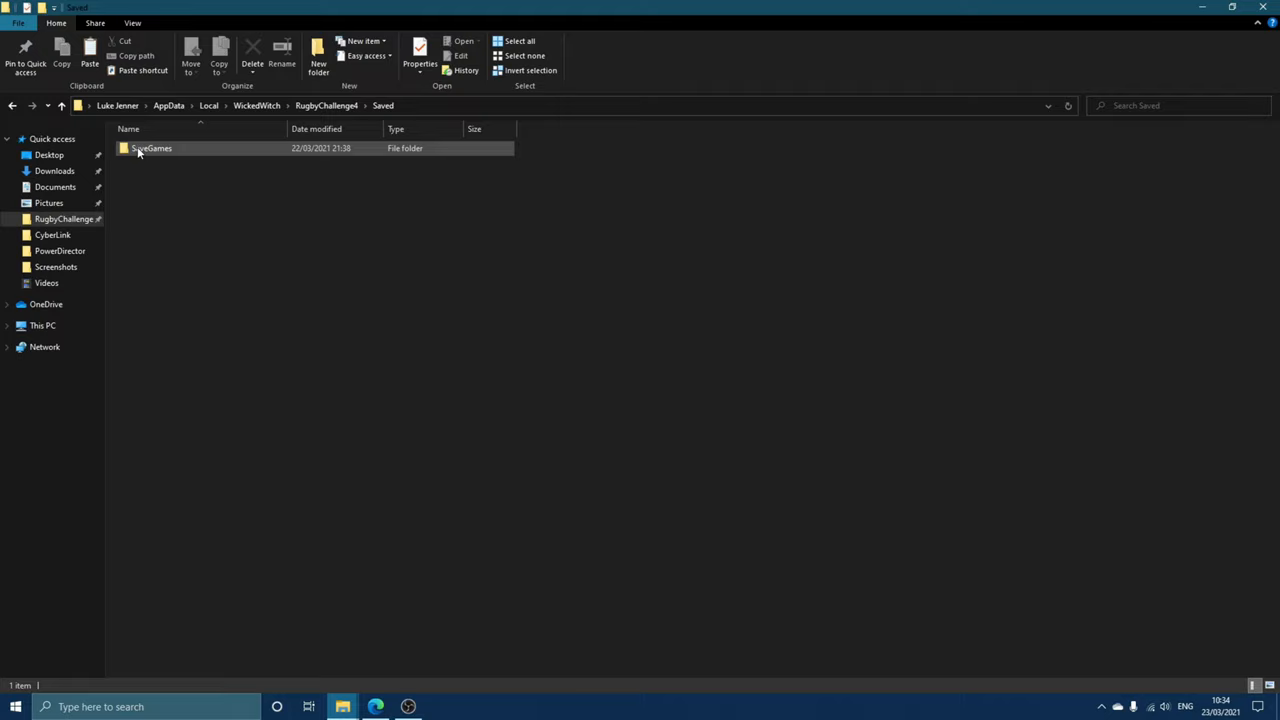
pyautogui.doubleClick(151, 148)
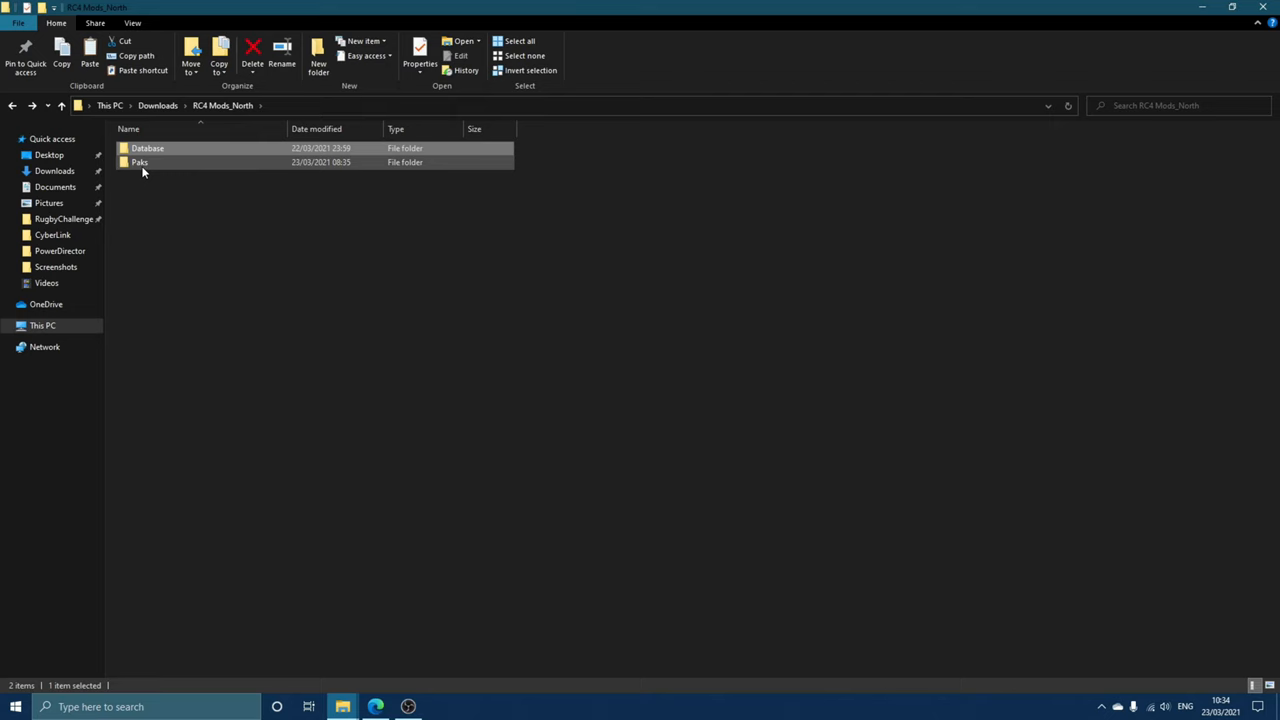
# Step: Open RC4 Mods_North's Paks folder and select all 98 PAK files (2.30 GB)
pyautogui.doubleClick(140, 162)
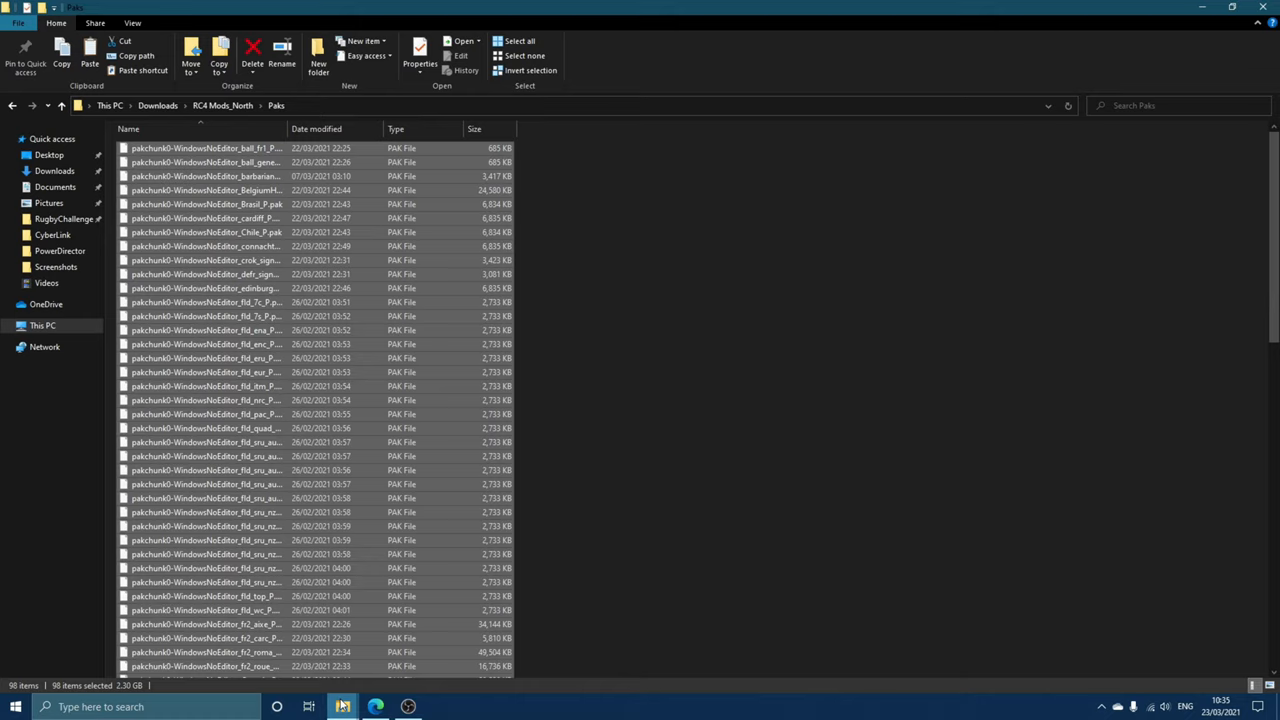
# Step: Paste the 98 mod PAKs into Steam's Rugby Challenge 4\Rugby\Content\Paks folder
pyautogui.click(42, 325)
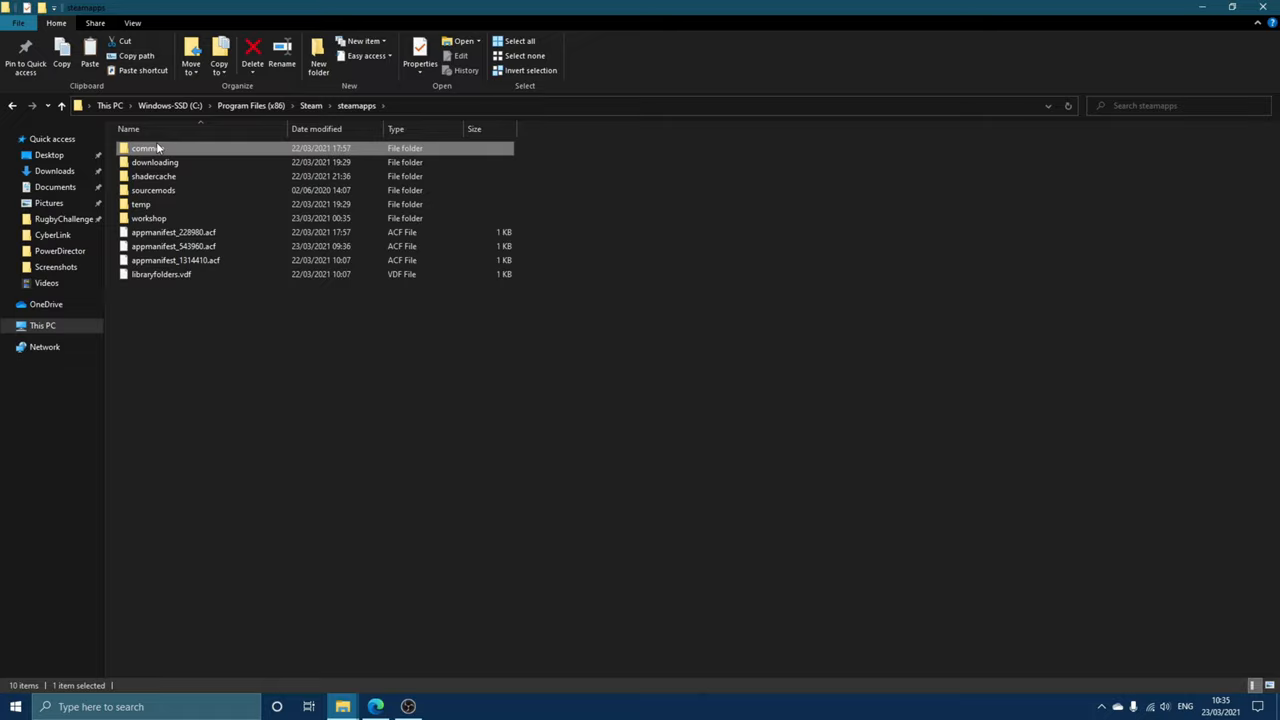
pyautogui.doubleClick(144, 147)
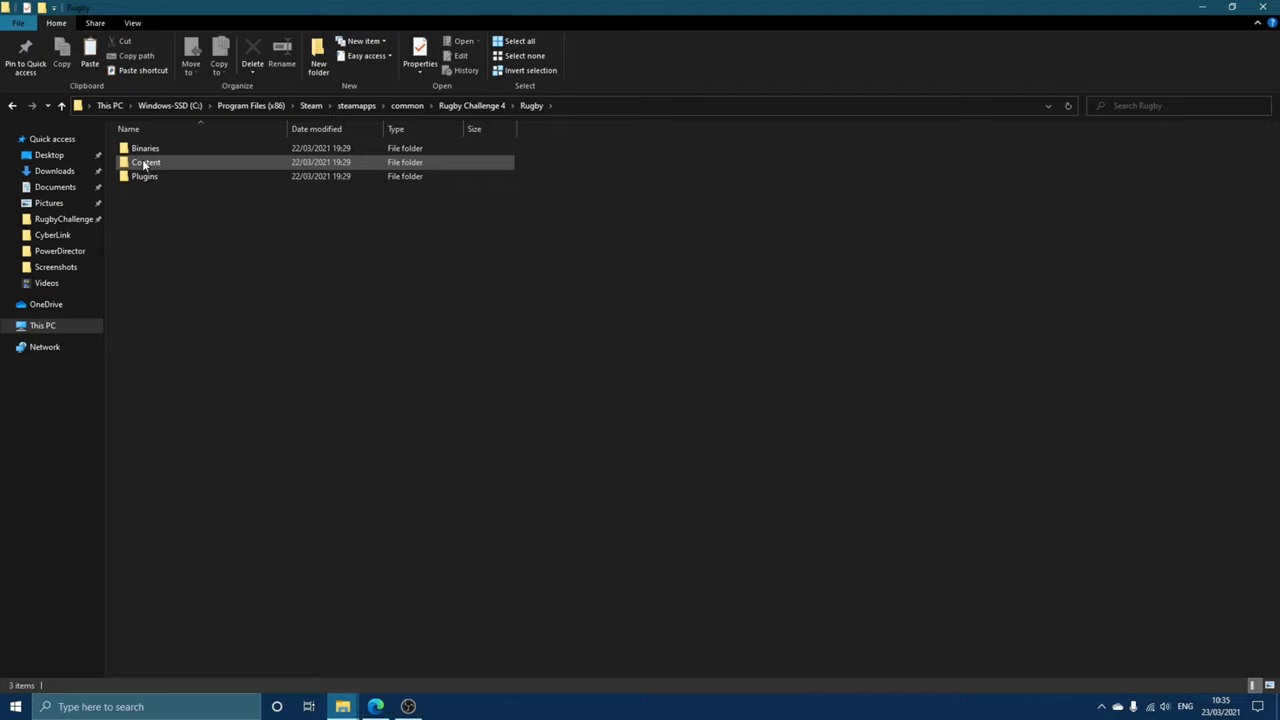
pyautogui.doubleClick(146, 162)
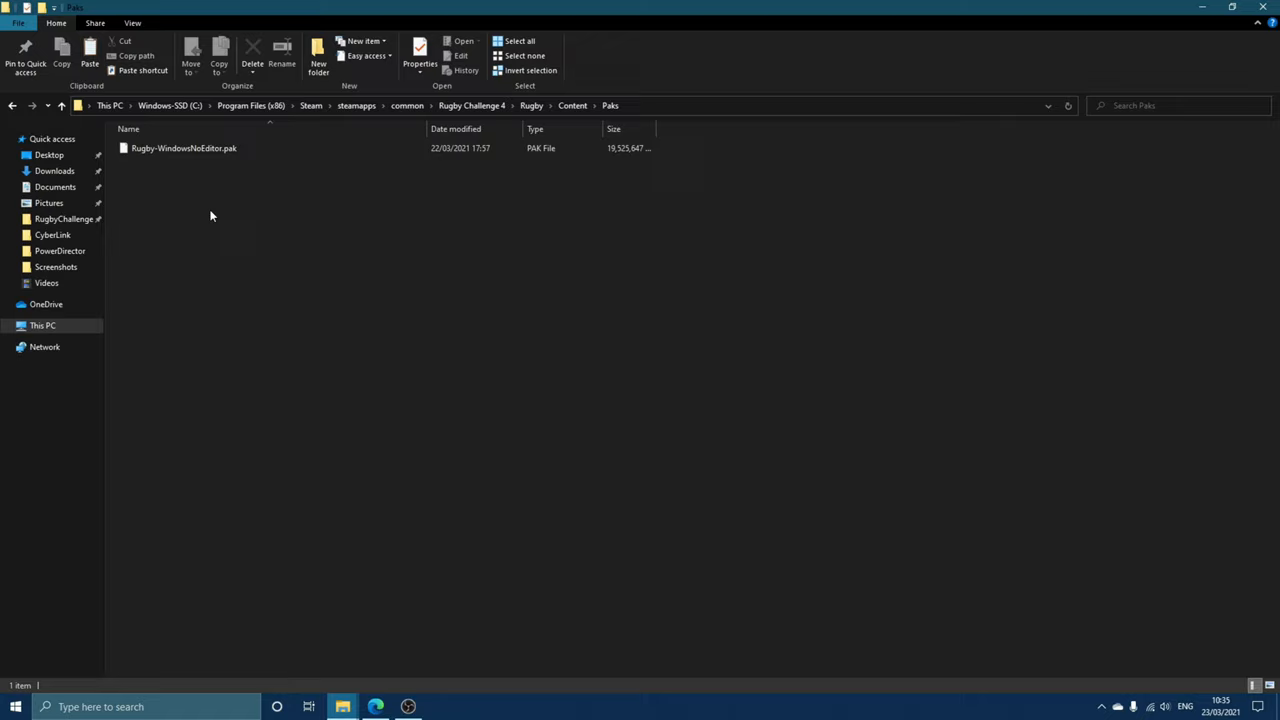
pyautogui.rightClick(210, 217)
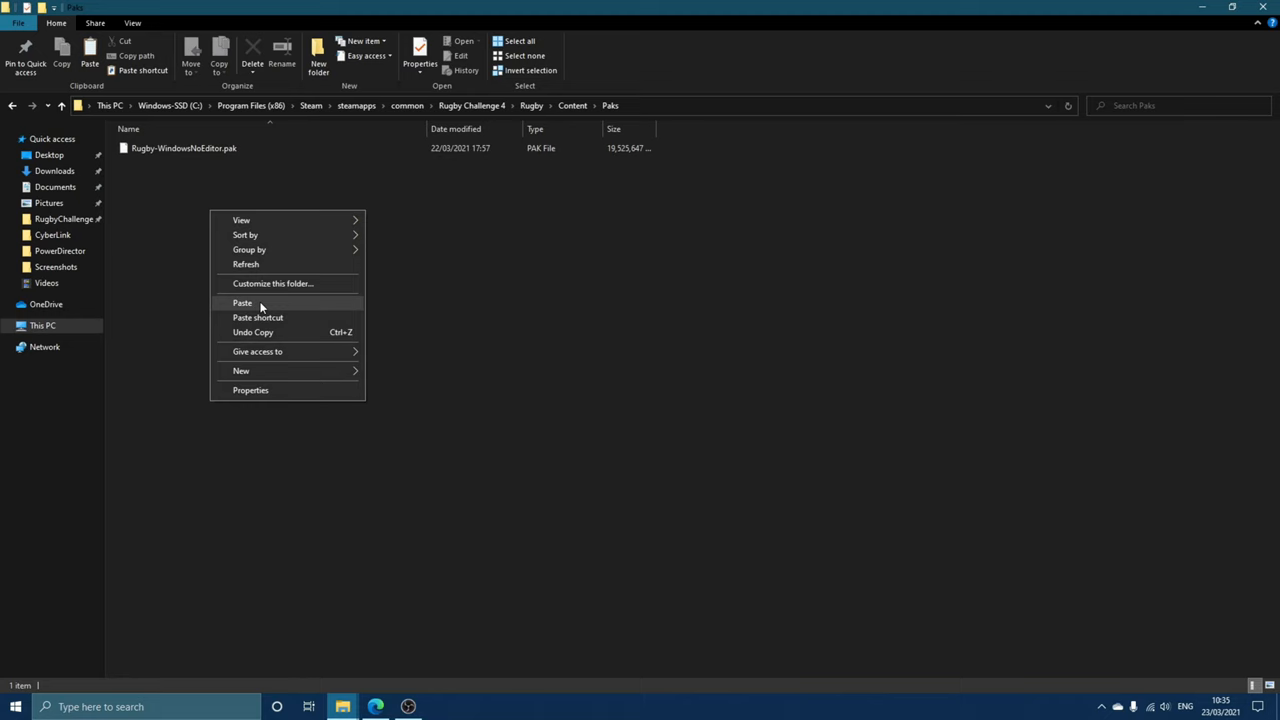
pyautogui.click(242, 302)
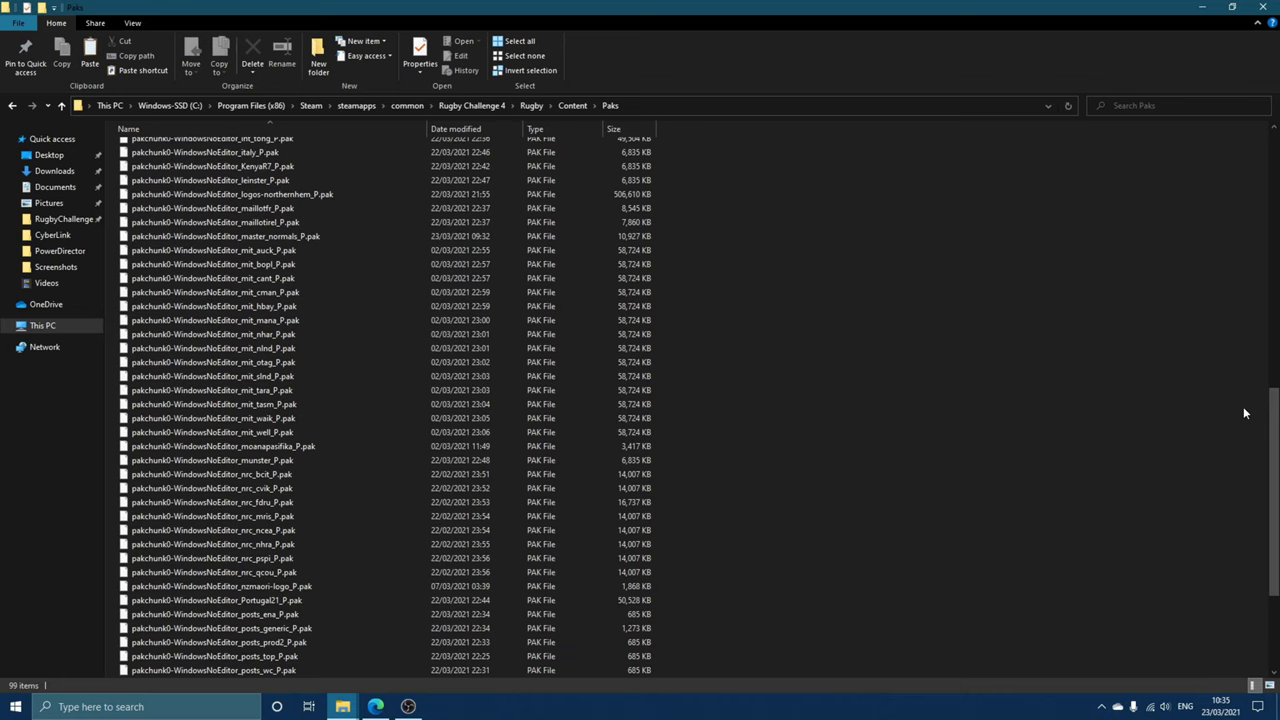
pyautogui.click(61, 105)
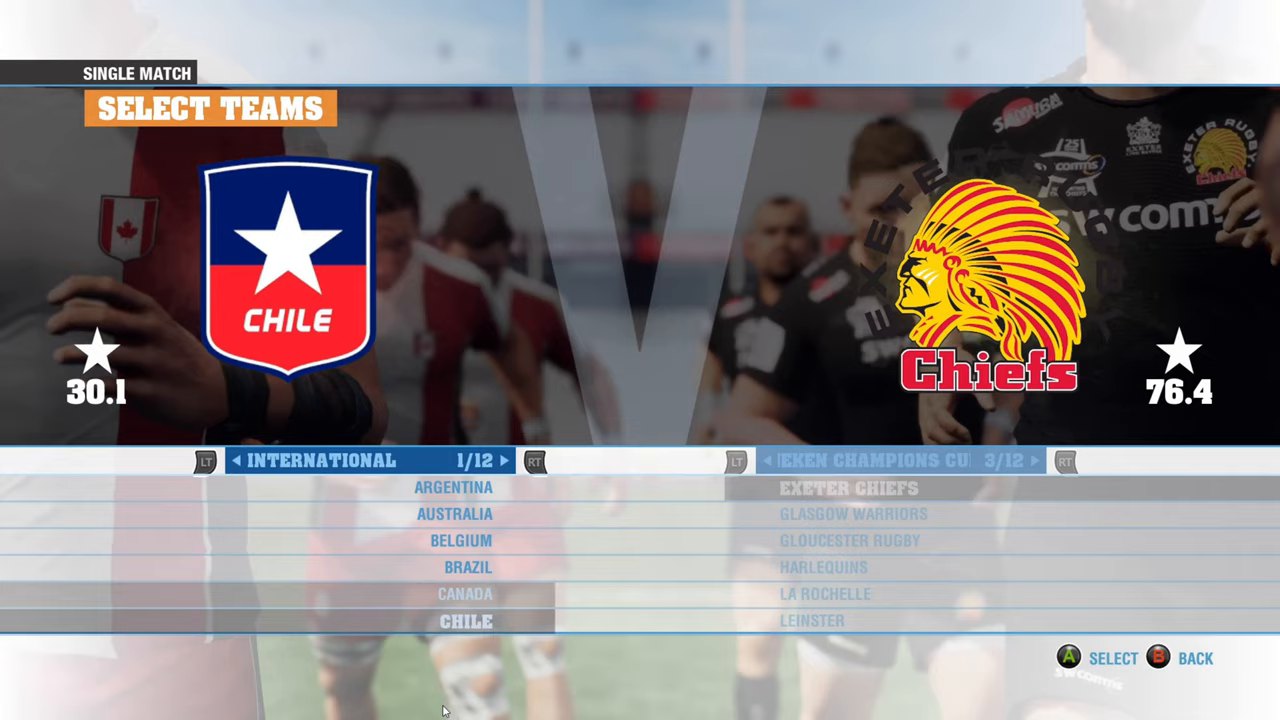
# Step: Scroll International teams checking Chile, France, Italy badges, then switch to Top 14 showing Bordeaux Begles
pyautogui.scroll(-3)
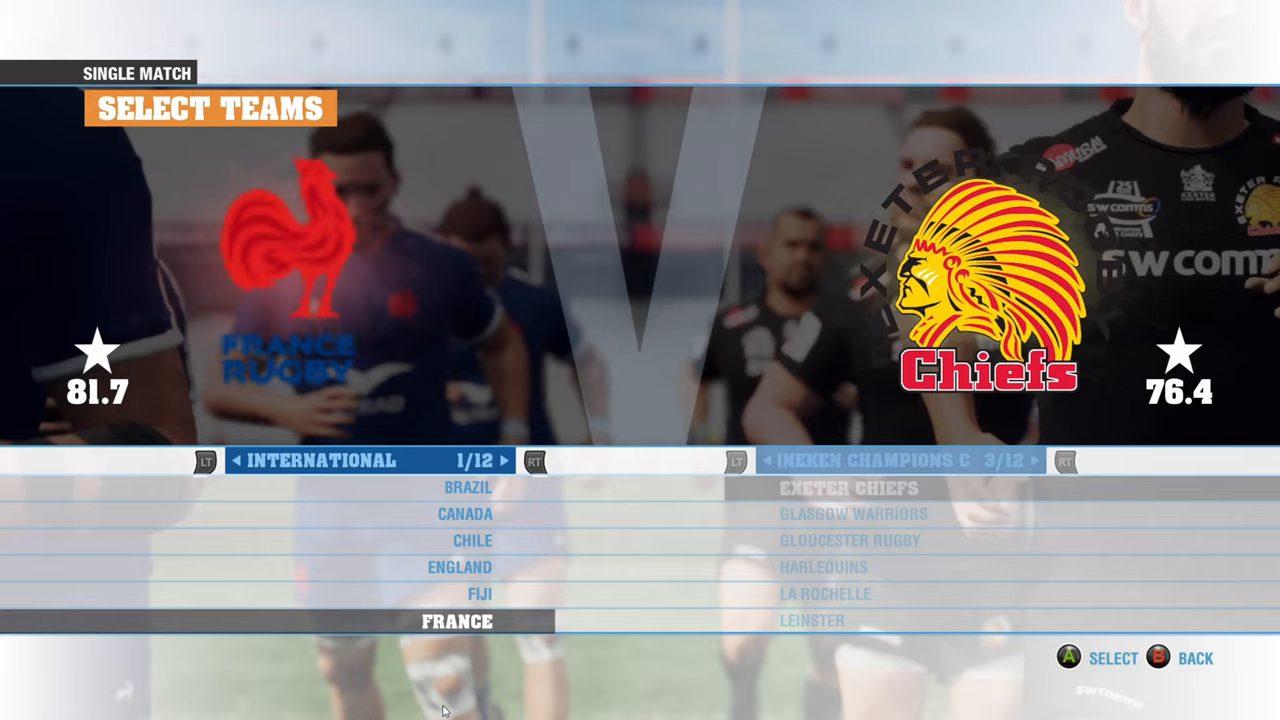
pyautogui.scroll(-3)
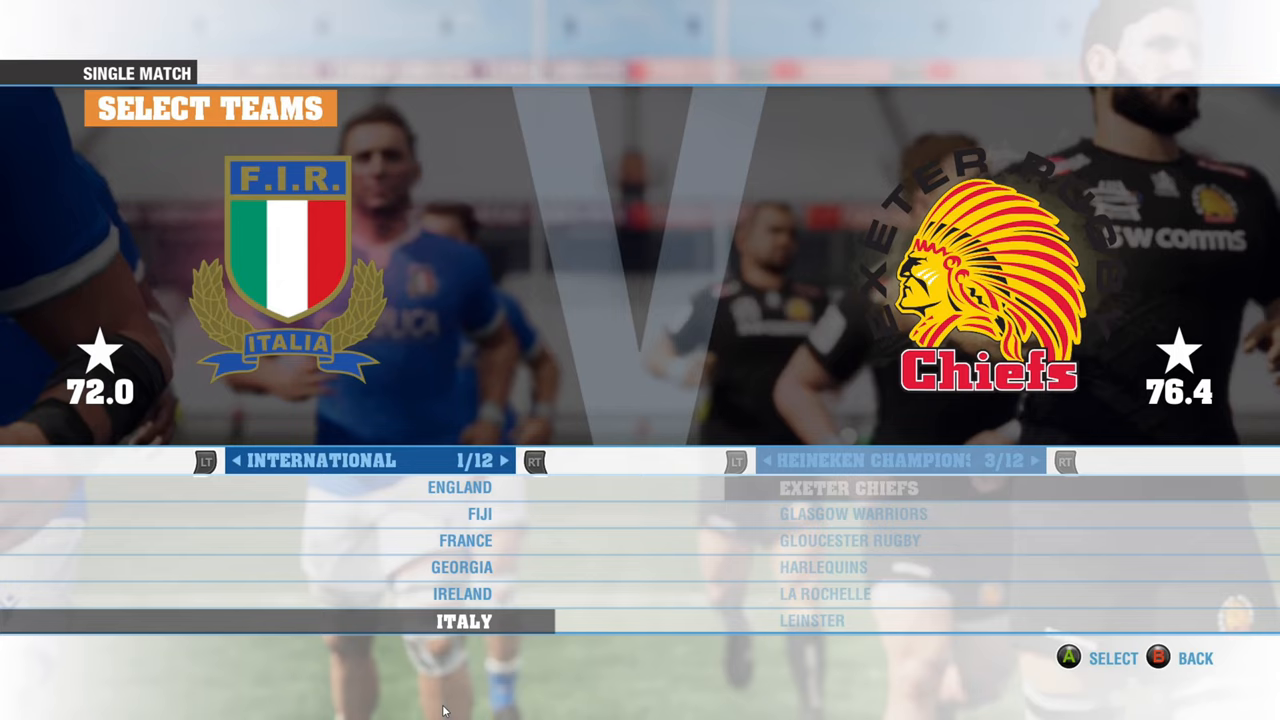
pyautogui.click(535, 461)
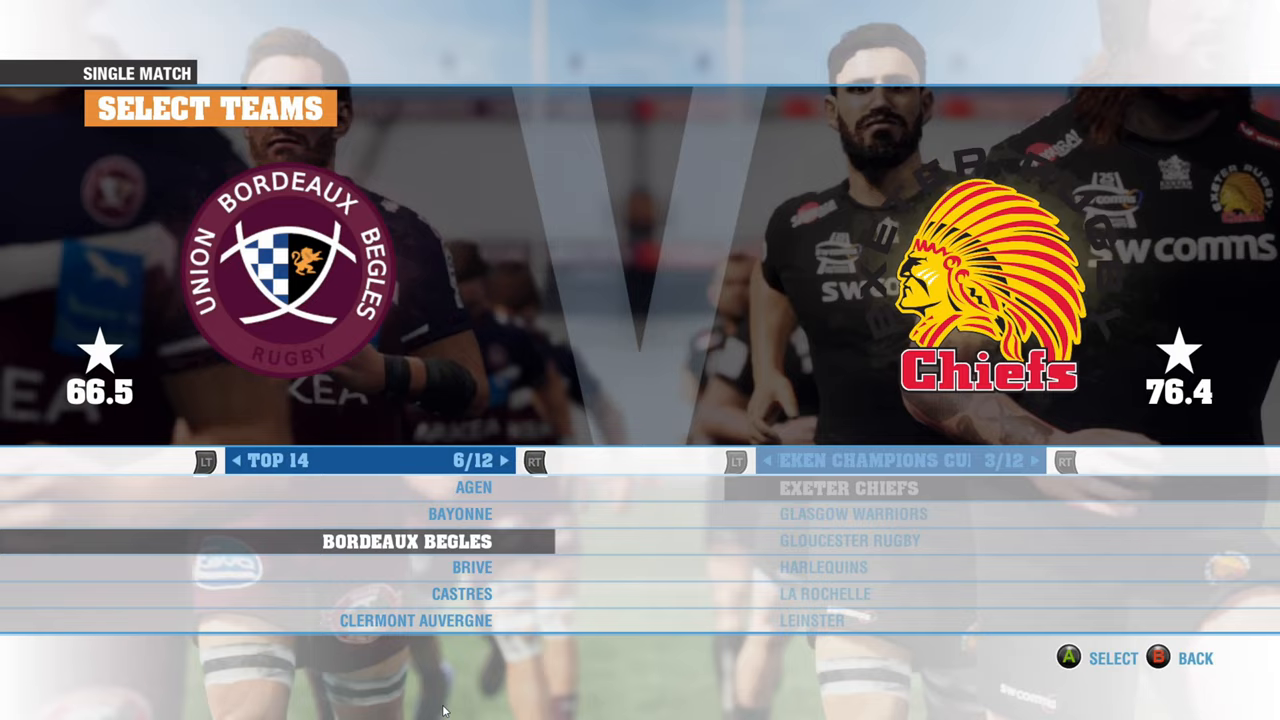
# Step: Move to the invitational category (12/12) to view Barbarian F.C., then confirm teams
pyautogui.click(535, 461)
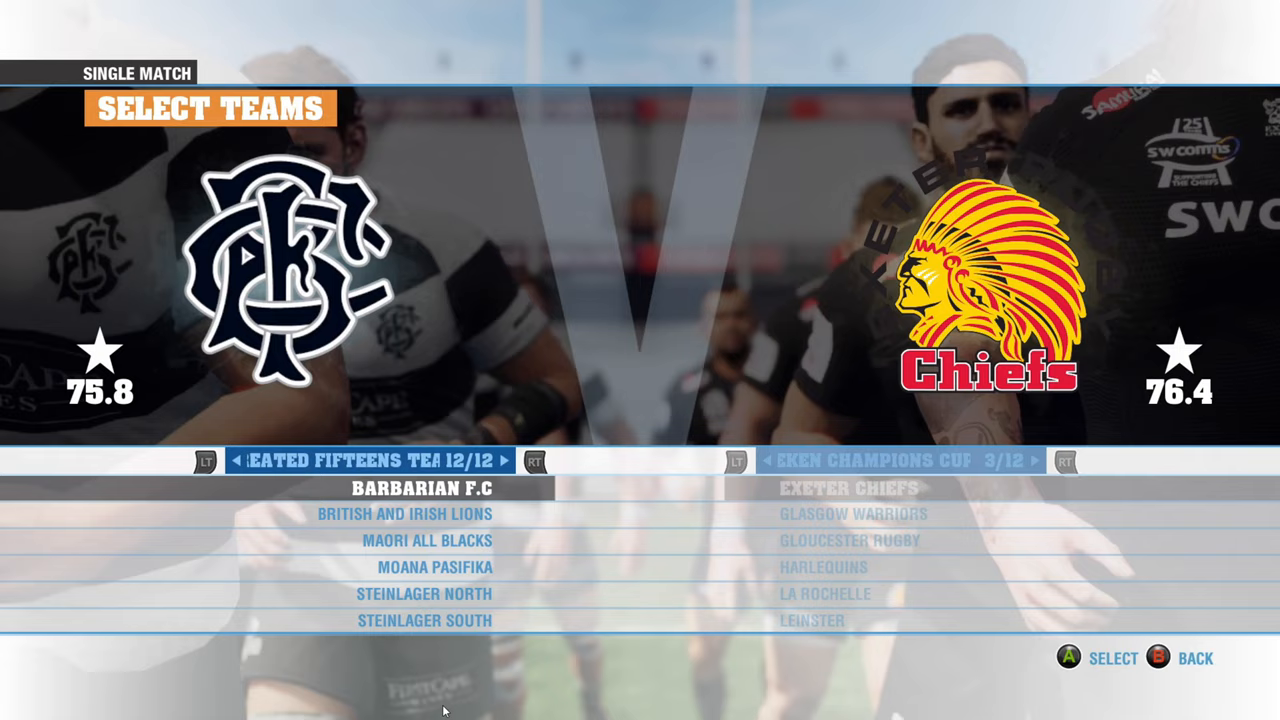
pyautogui.click(207, 461)
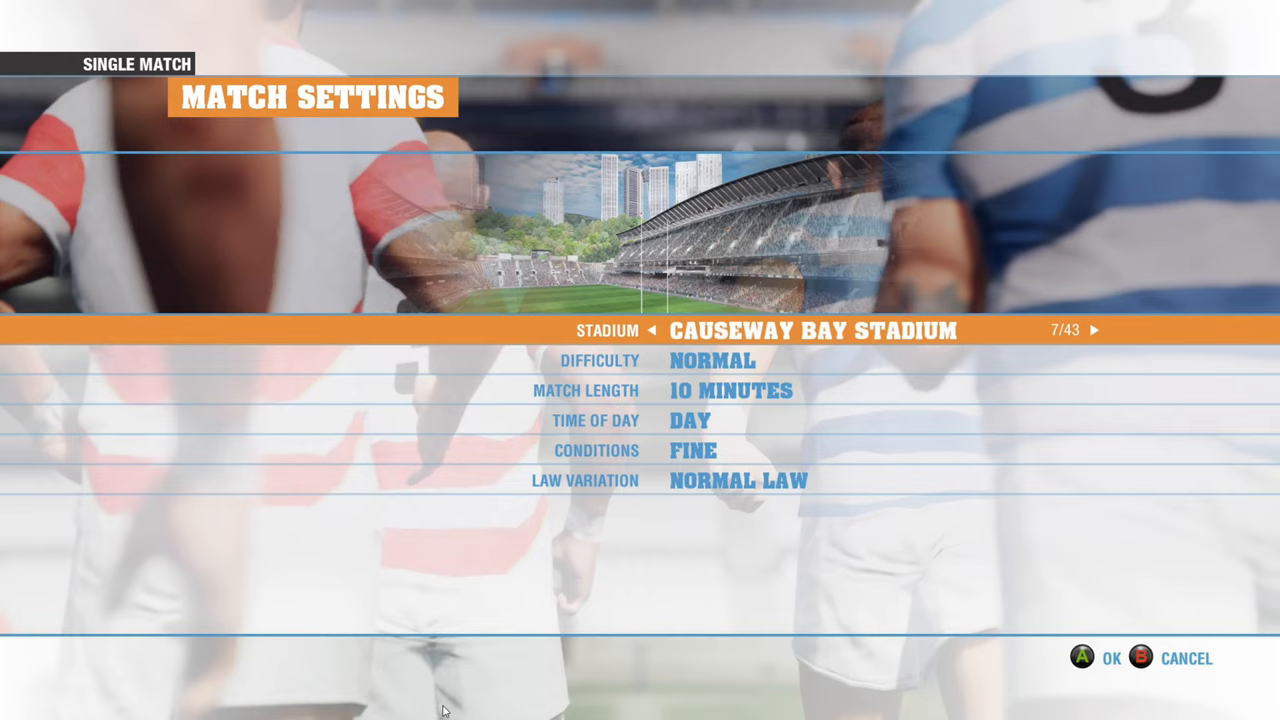
# Step: Cycle the match stadium through Aviva Stadium to French Group 1 Stadium
pyautogui.click(649, 330)
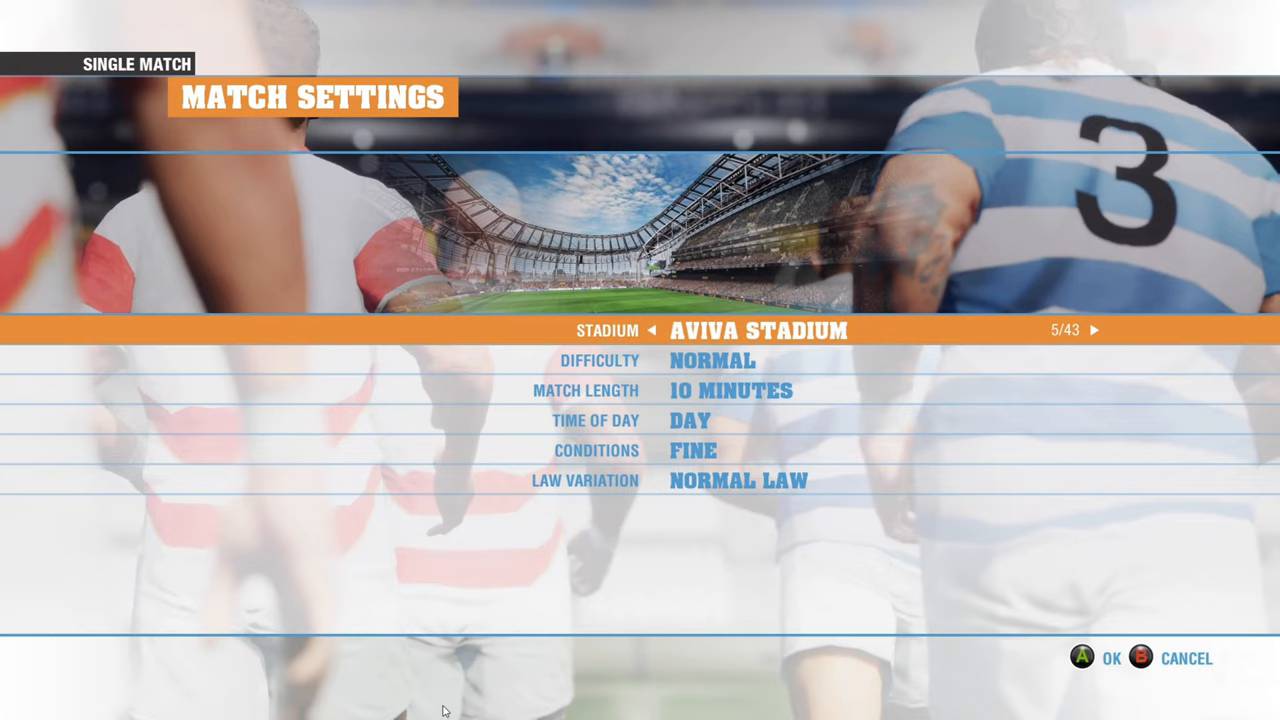
pyautogui.click(1094, 330)
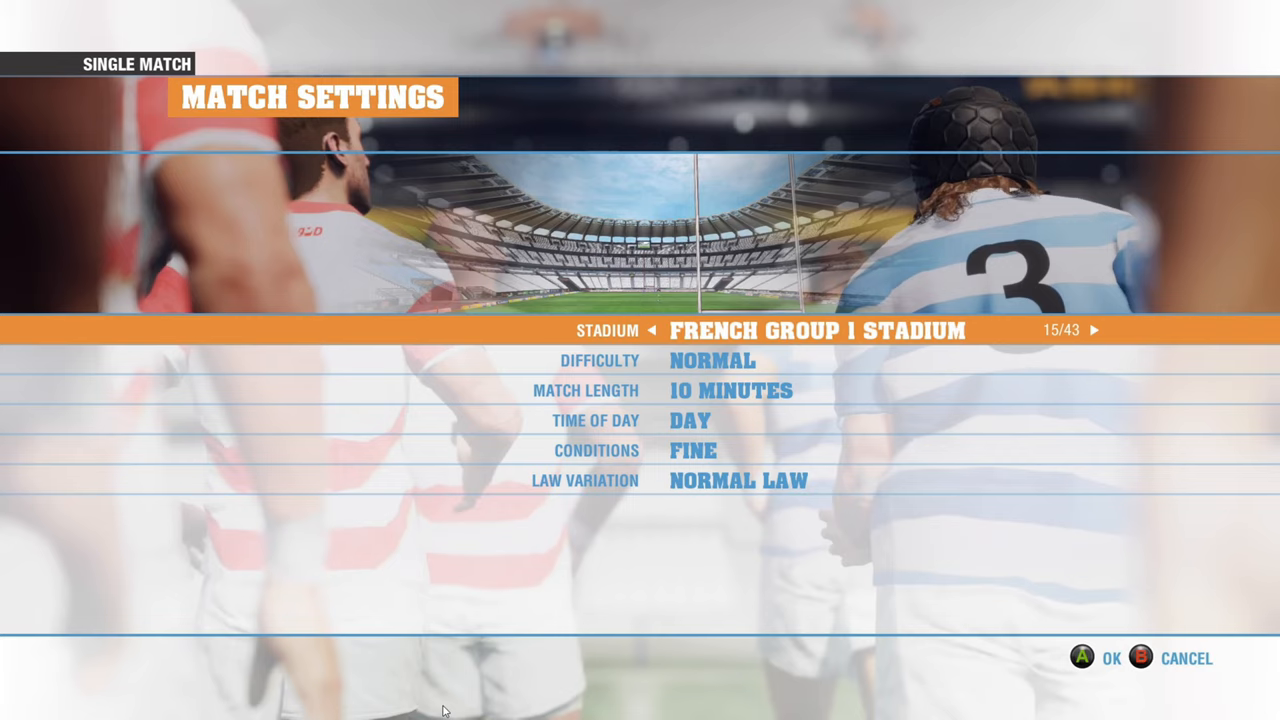